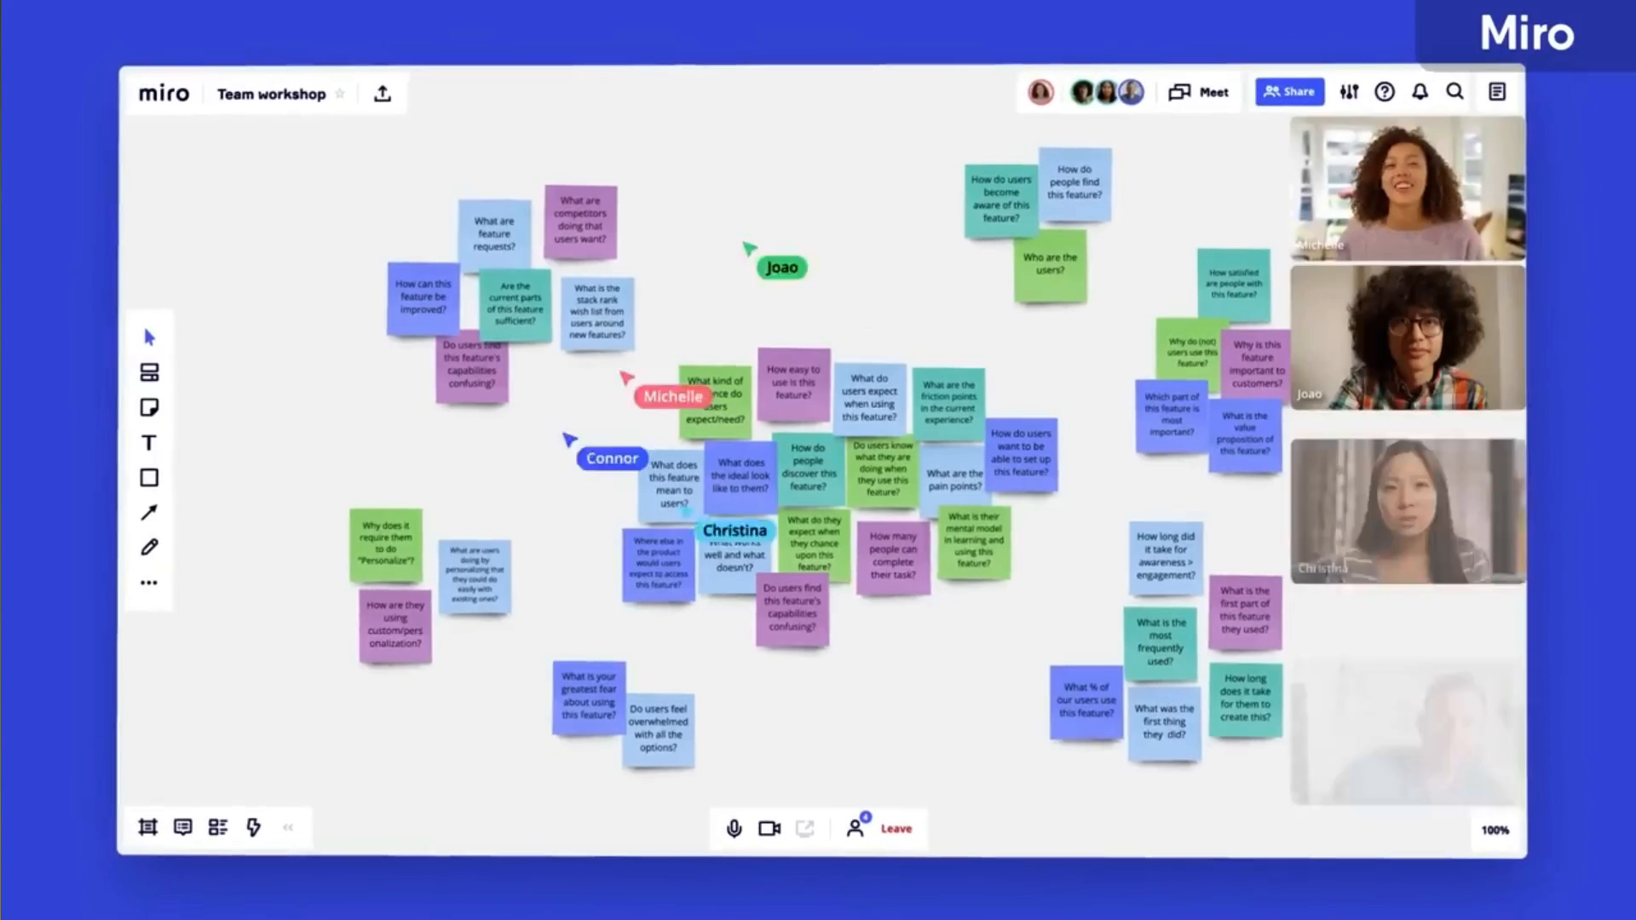
- Leave the Share dialog and switch to the AI-Based Productivity board from the dashboard
{"action": "left_click", "coordinate": [1288, 92]}
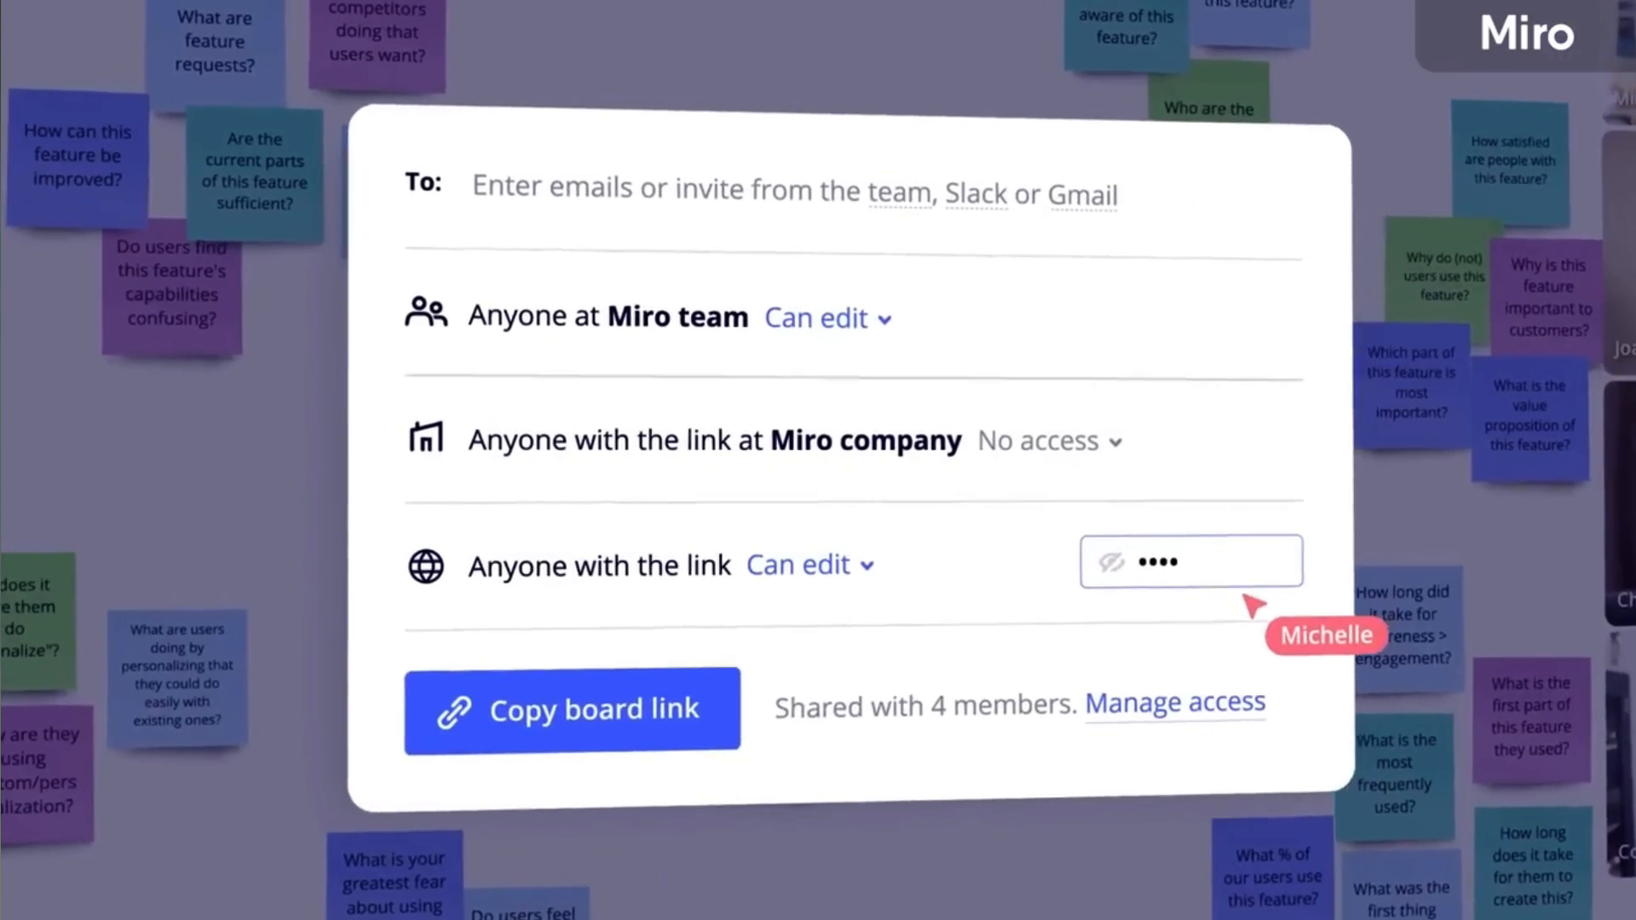
{"action": "left_click", "coordinate": [1284, 570]}
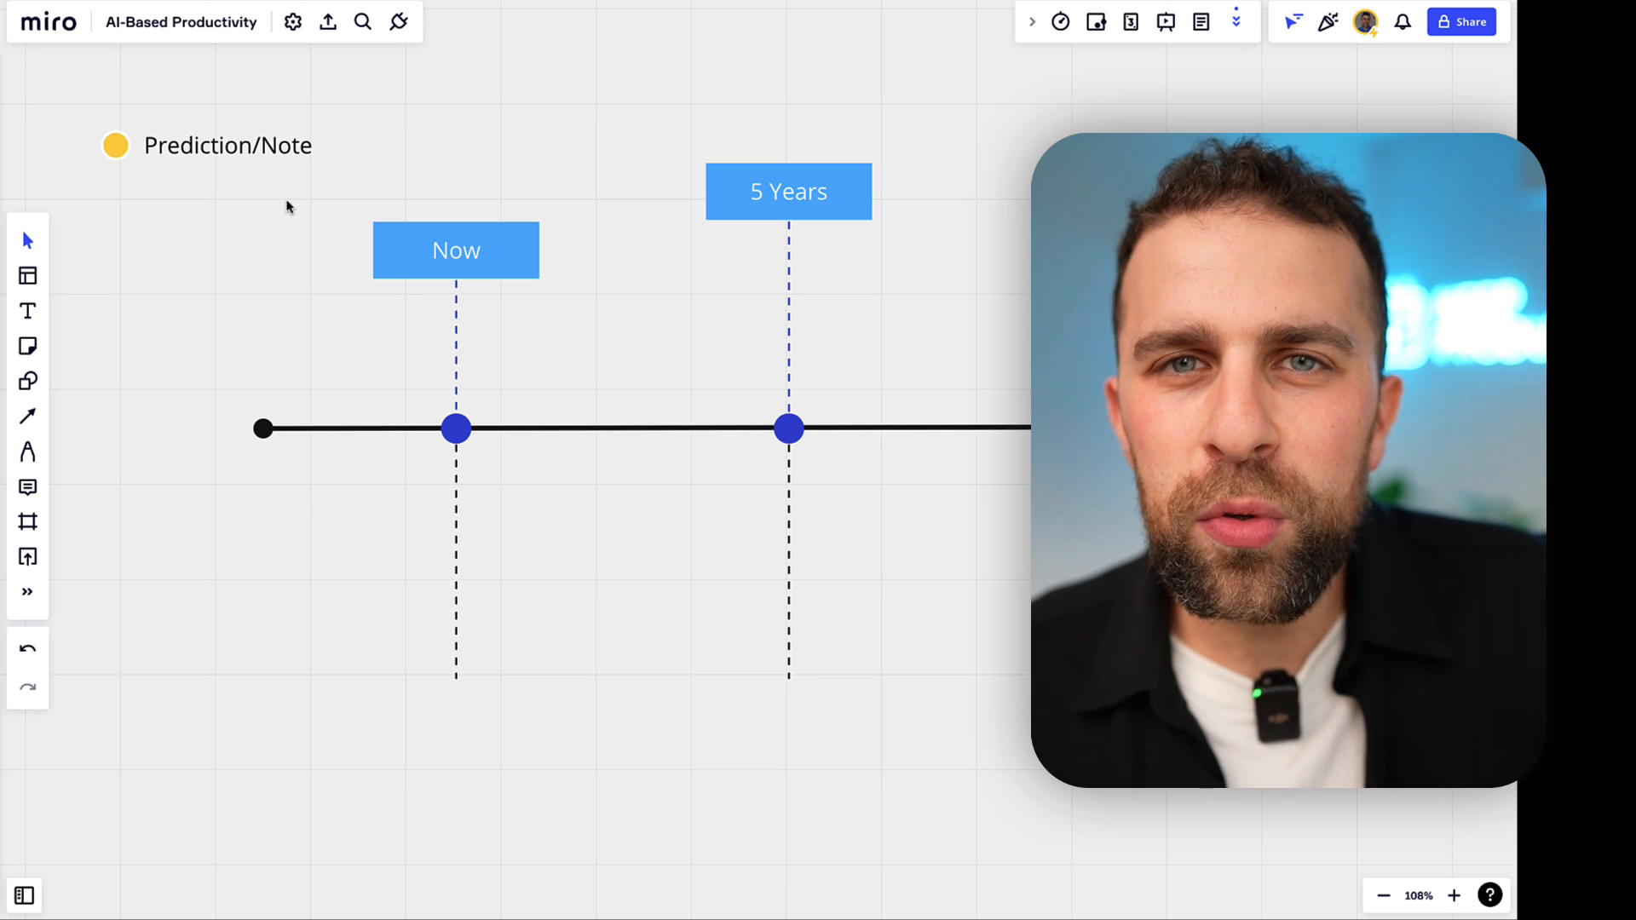
{"action": "mouse_move", "coordinate": [92, 104]}
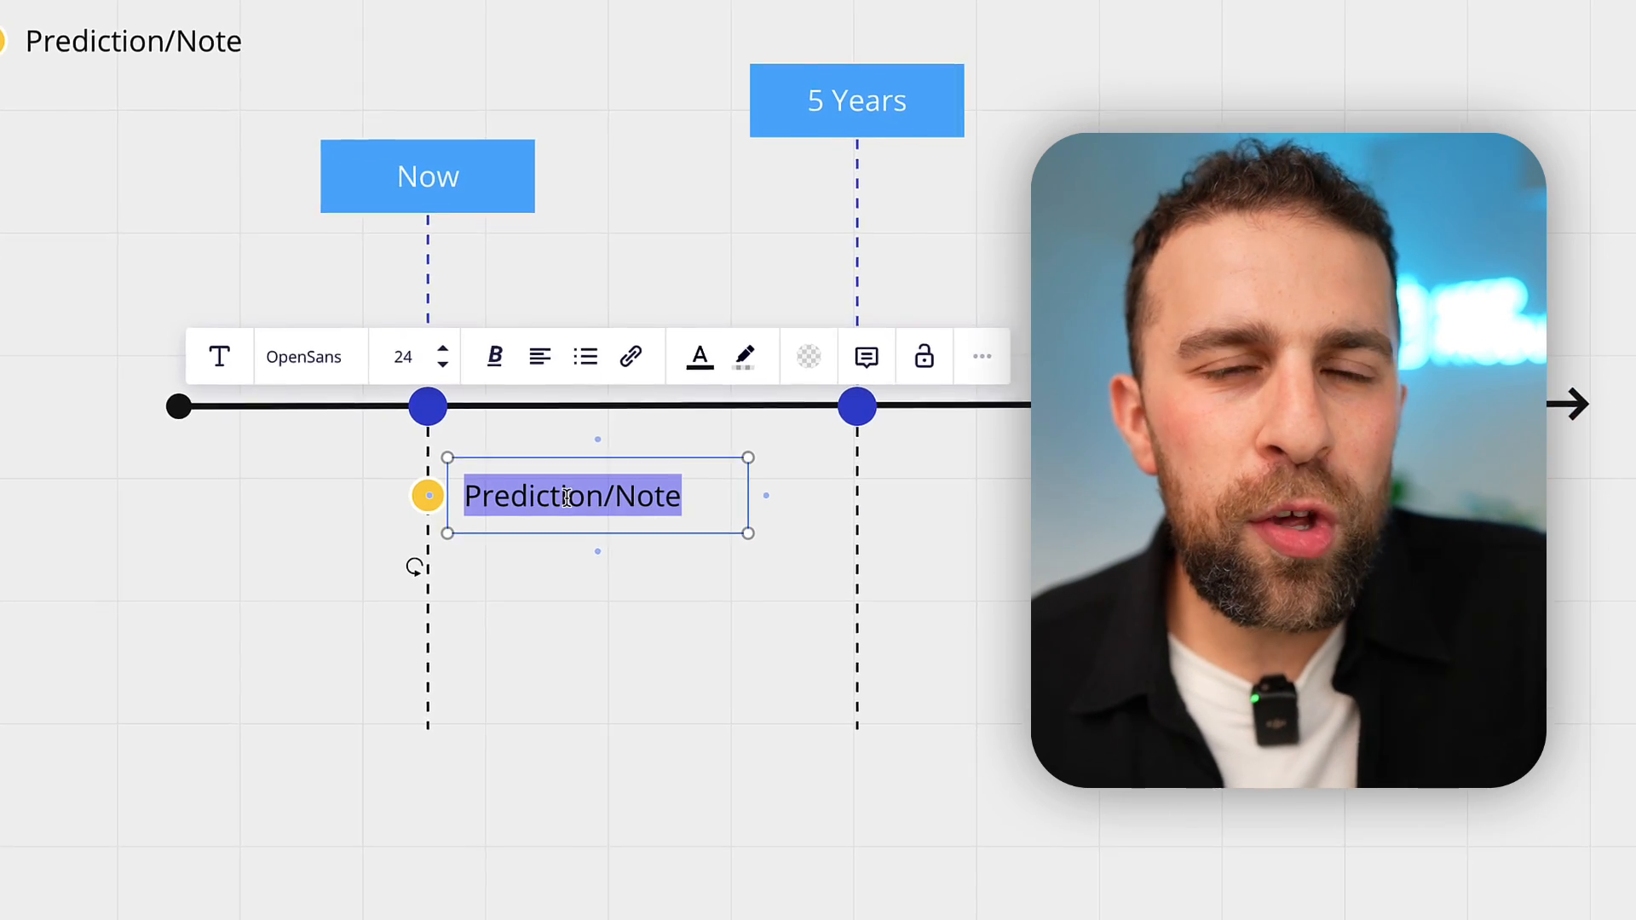
- Replace the Prediction/Note placeholder under Now with 'Small Elements of AI-Based Tools'
{"action": "type", "text": "Small Elements of"}
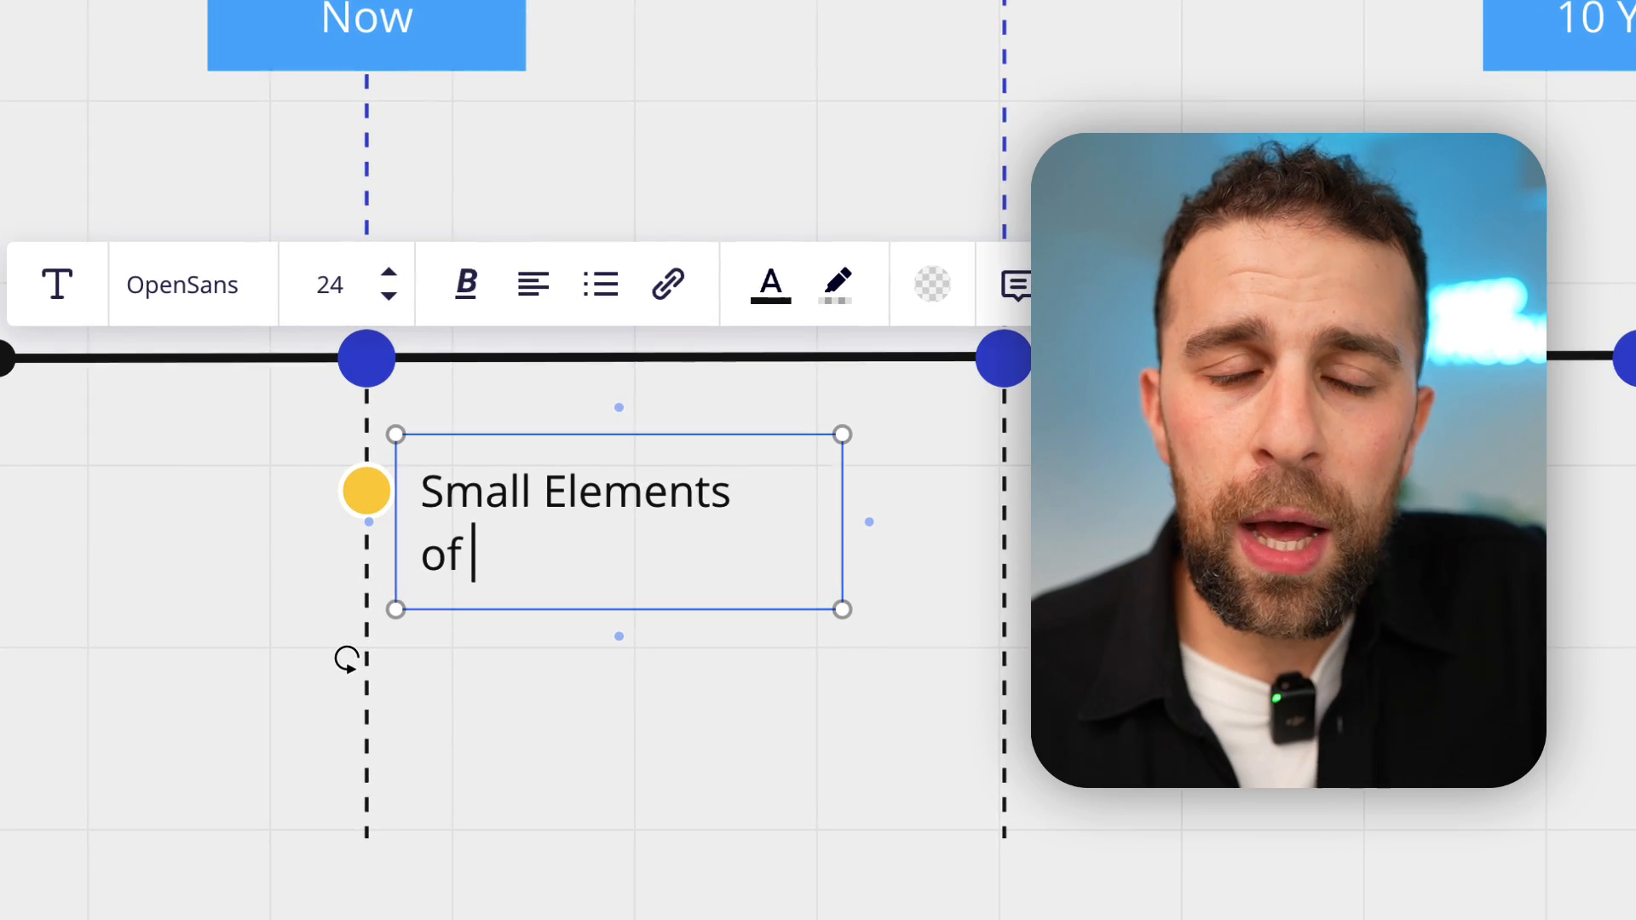
{"action": "type", "text": "AI-"}
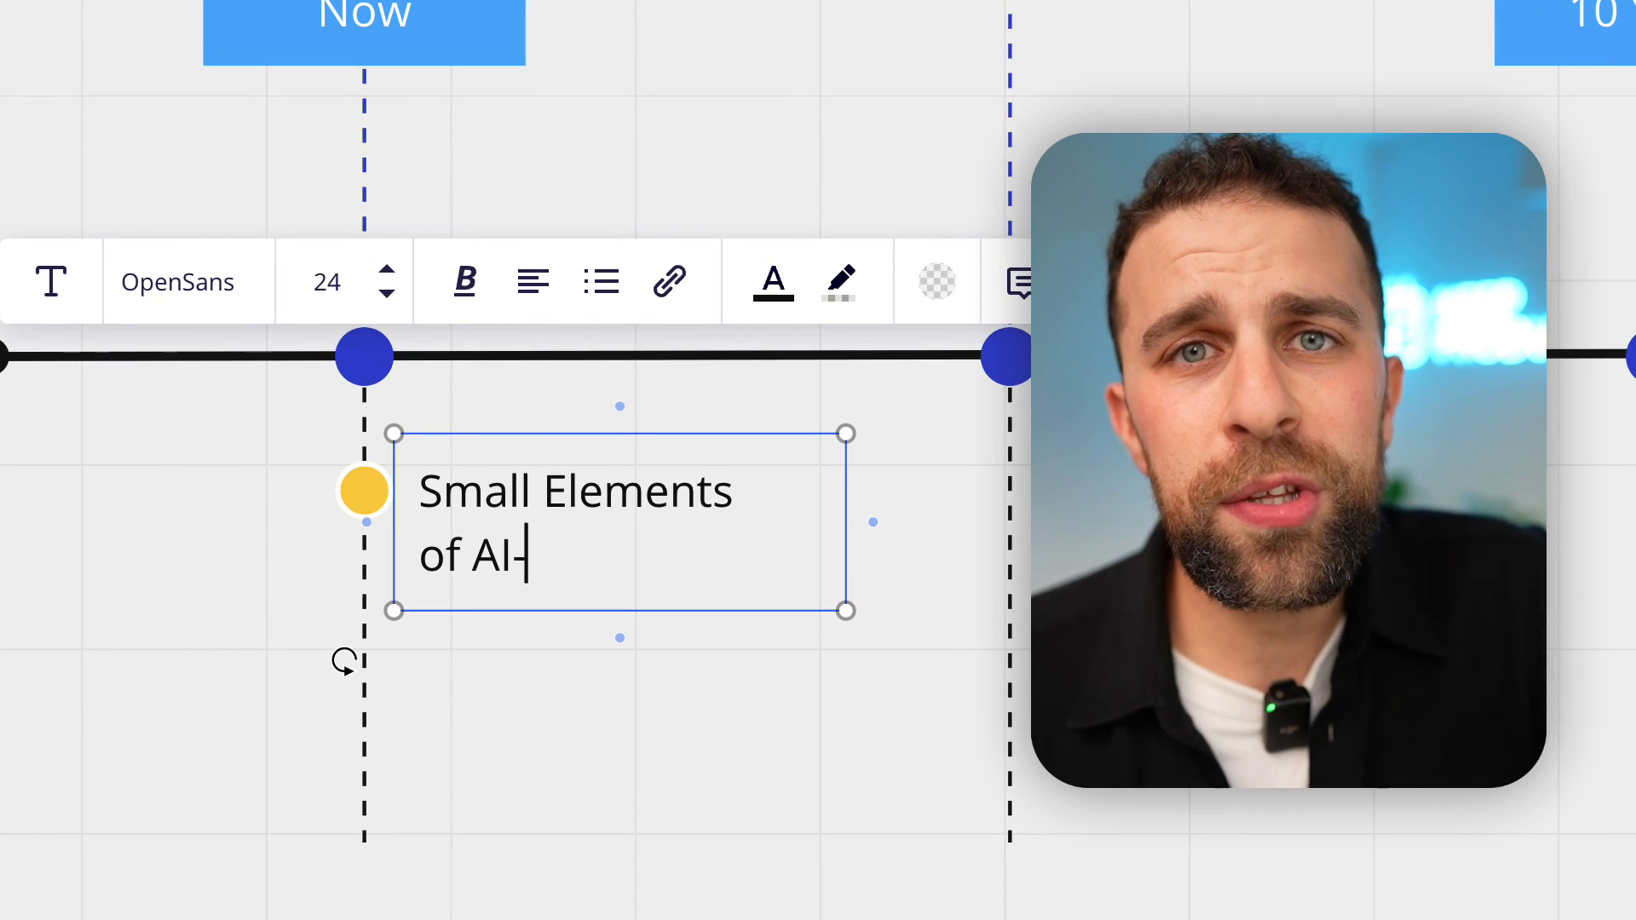
{"action": "type", "text": "Based Tool"}
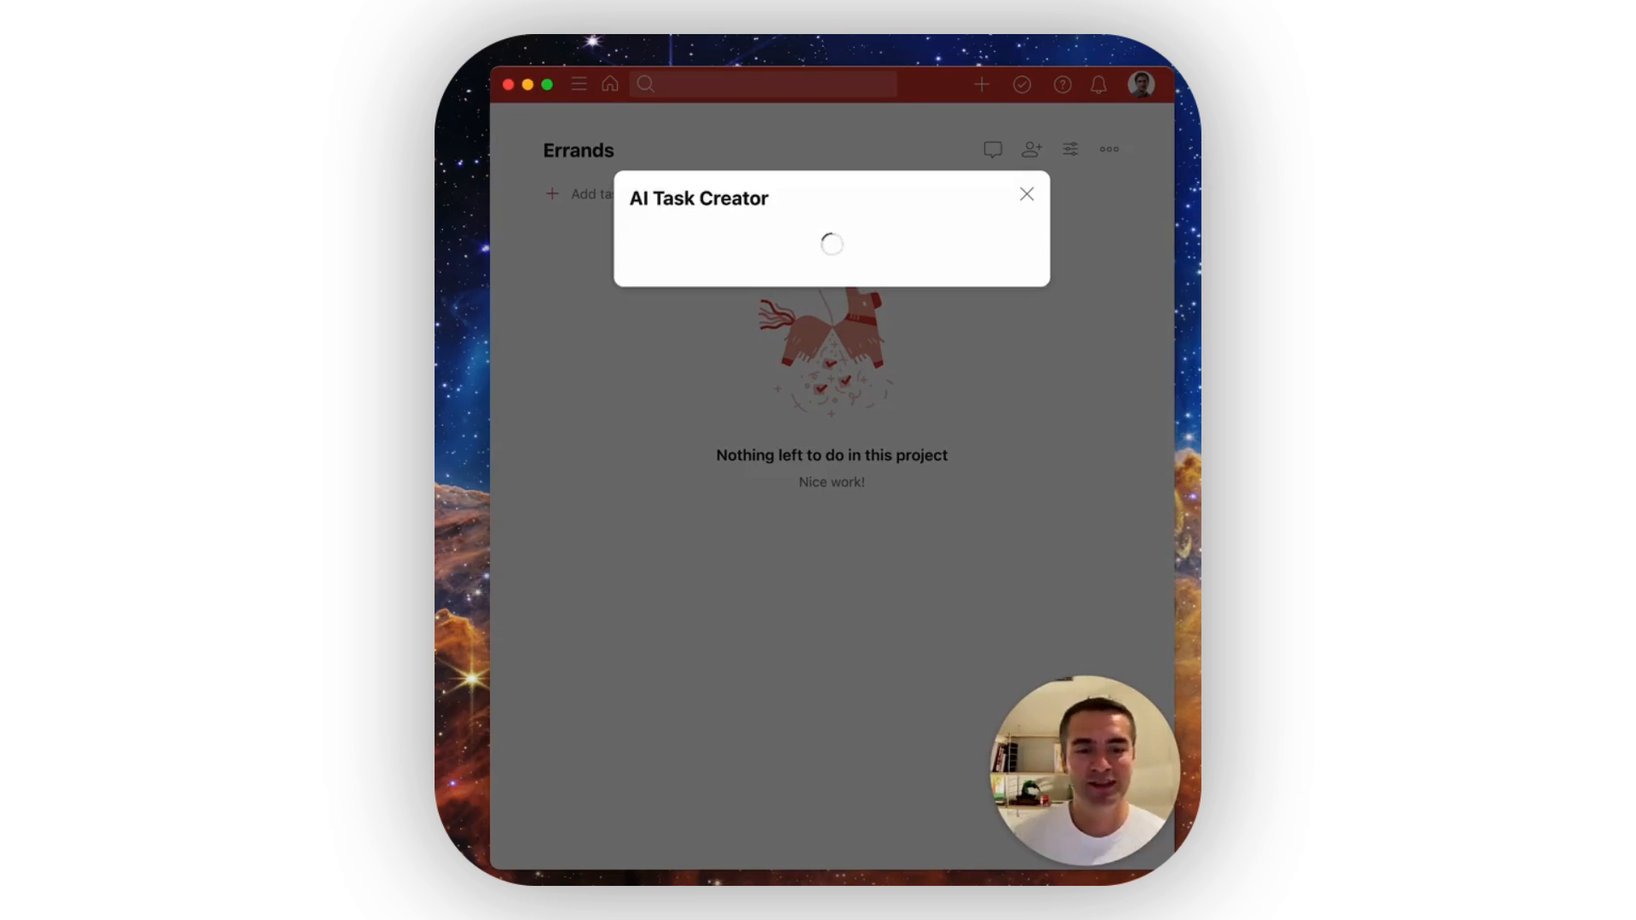
- Launch the AI Task Creator extension in the empty Errands project
{"action": "left_click", "coordinate": [977, 248]}
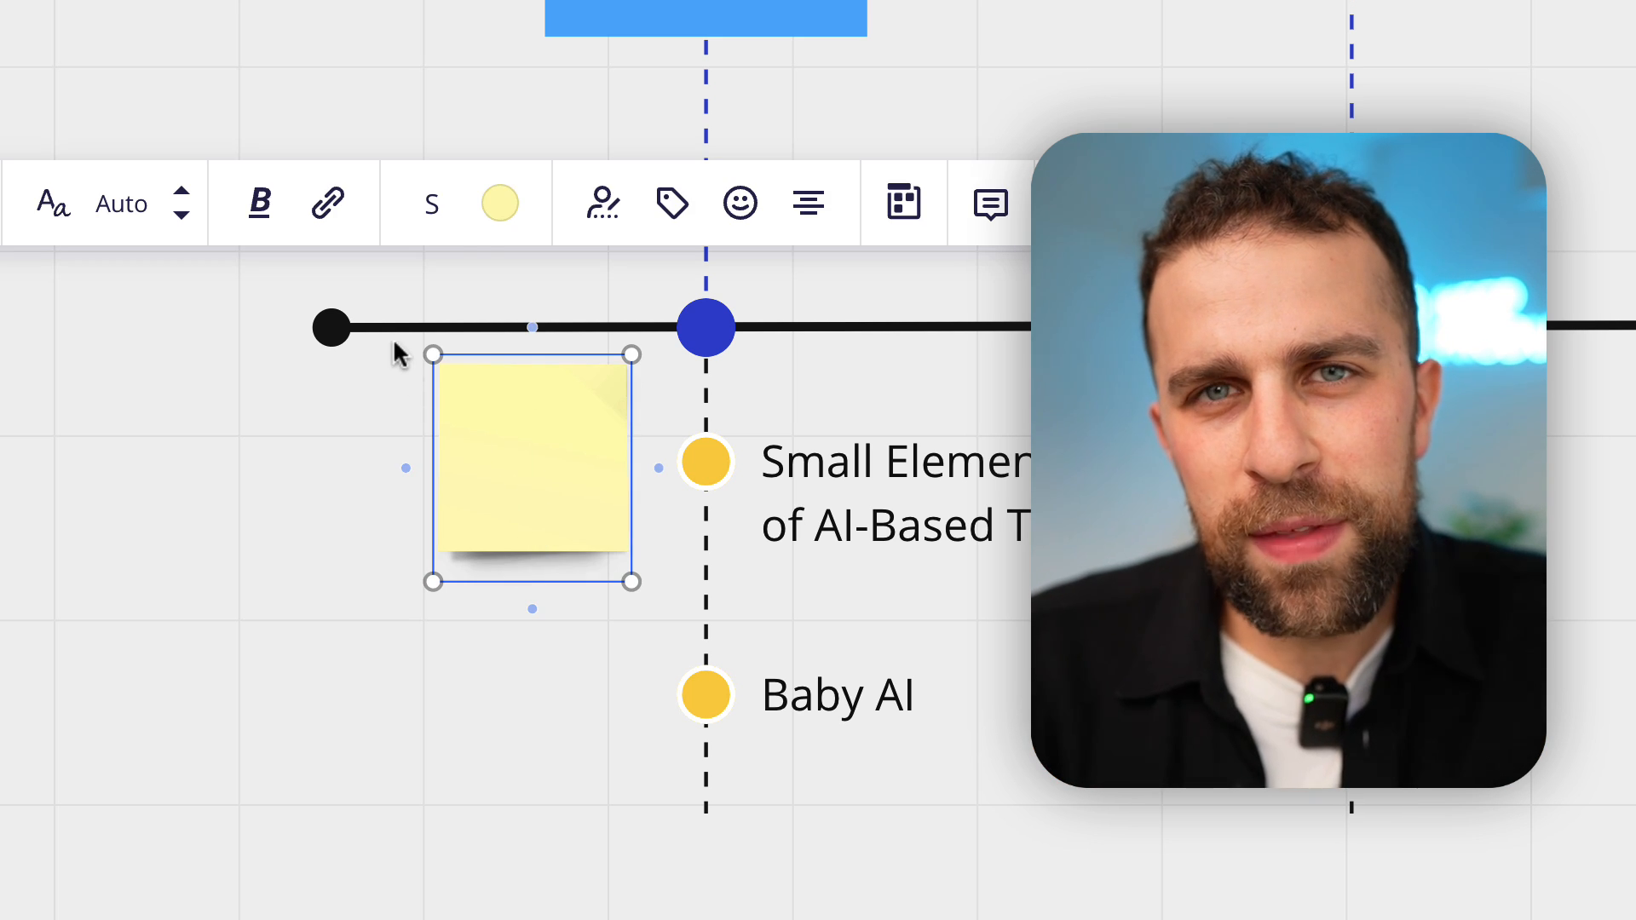
- Write '1-2% of our actions are becoming machine learning operated!' on the yellow note by Now
{"action": "left_click", "coordinate": [532, 464]}
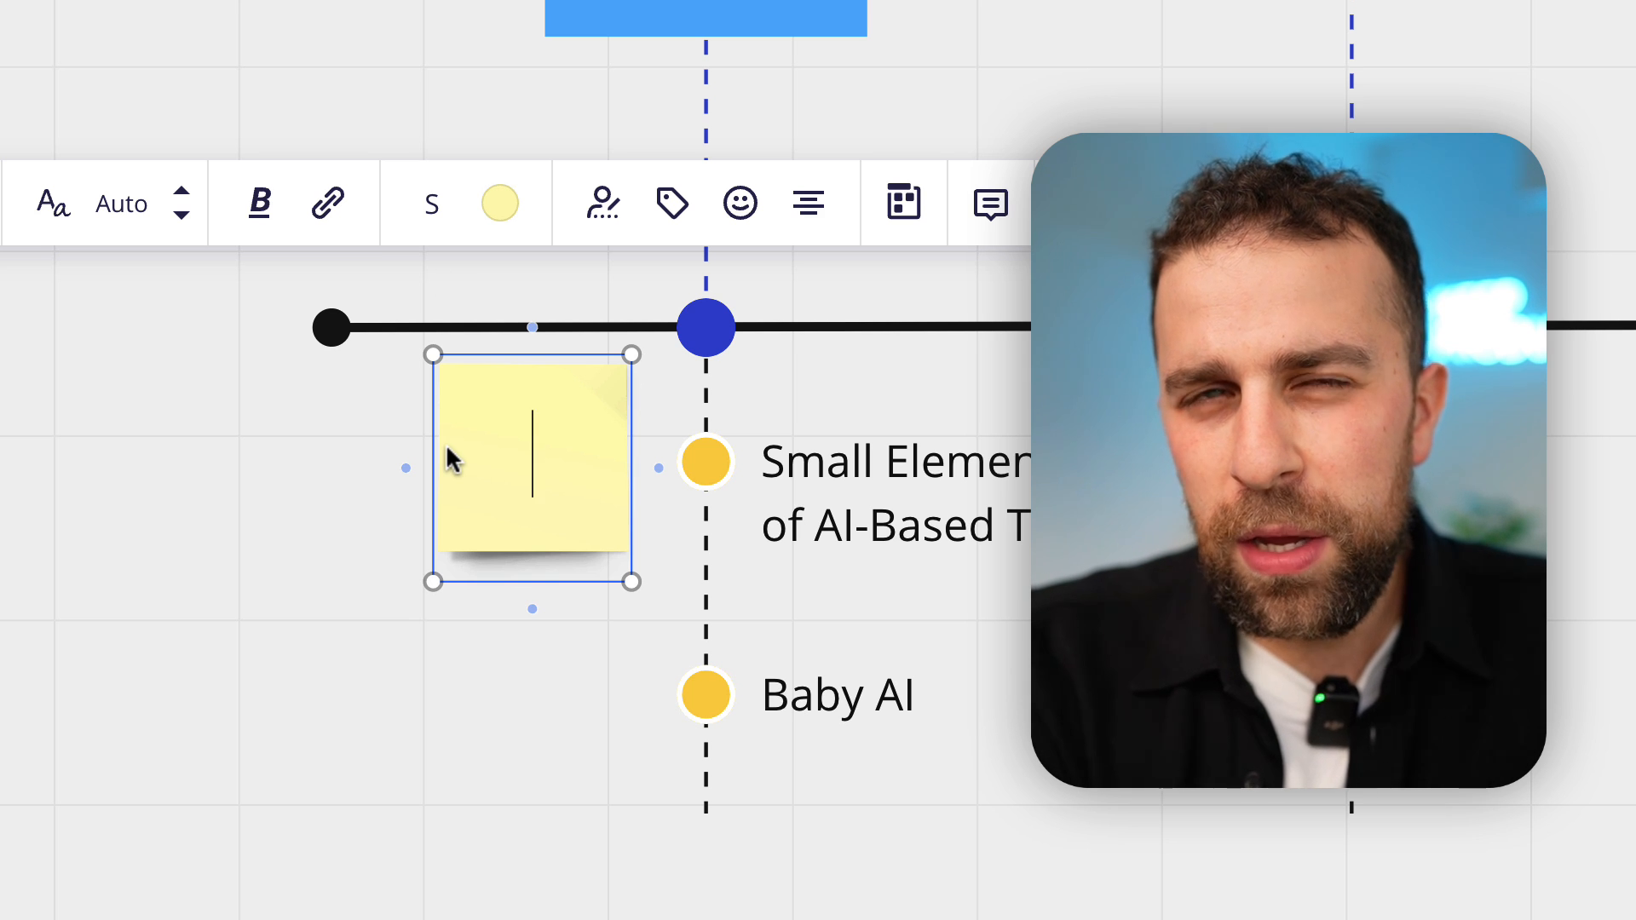
{"action": "type", "text": "1"}
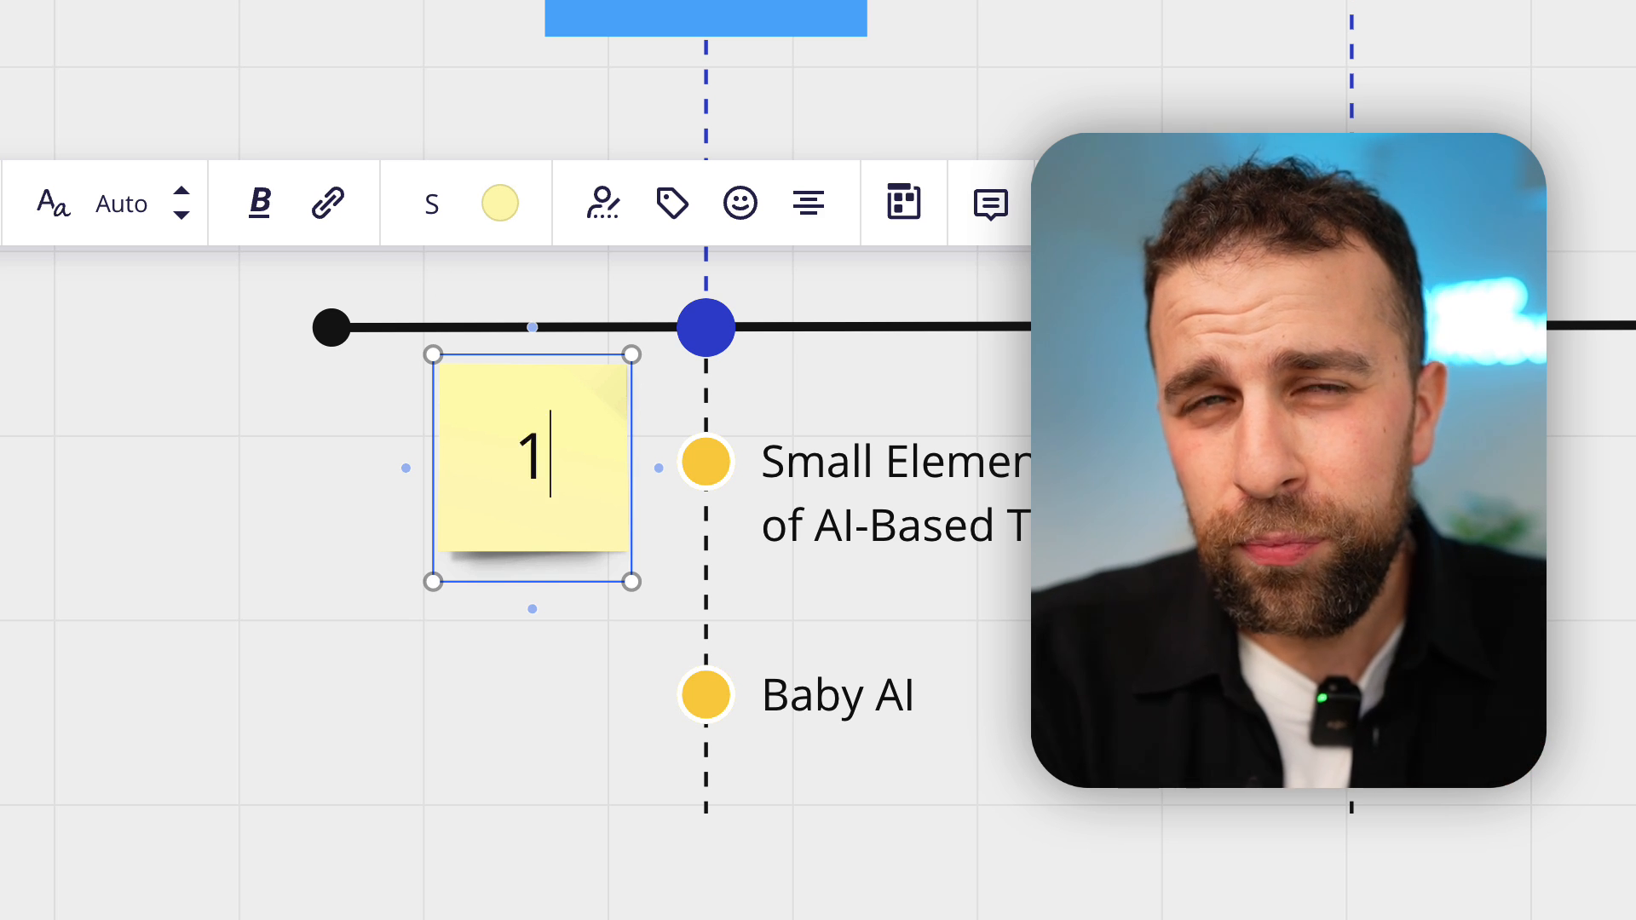
{"action": "type", "text": "-2% of a"}
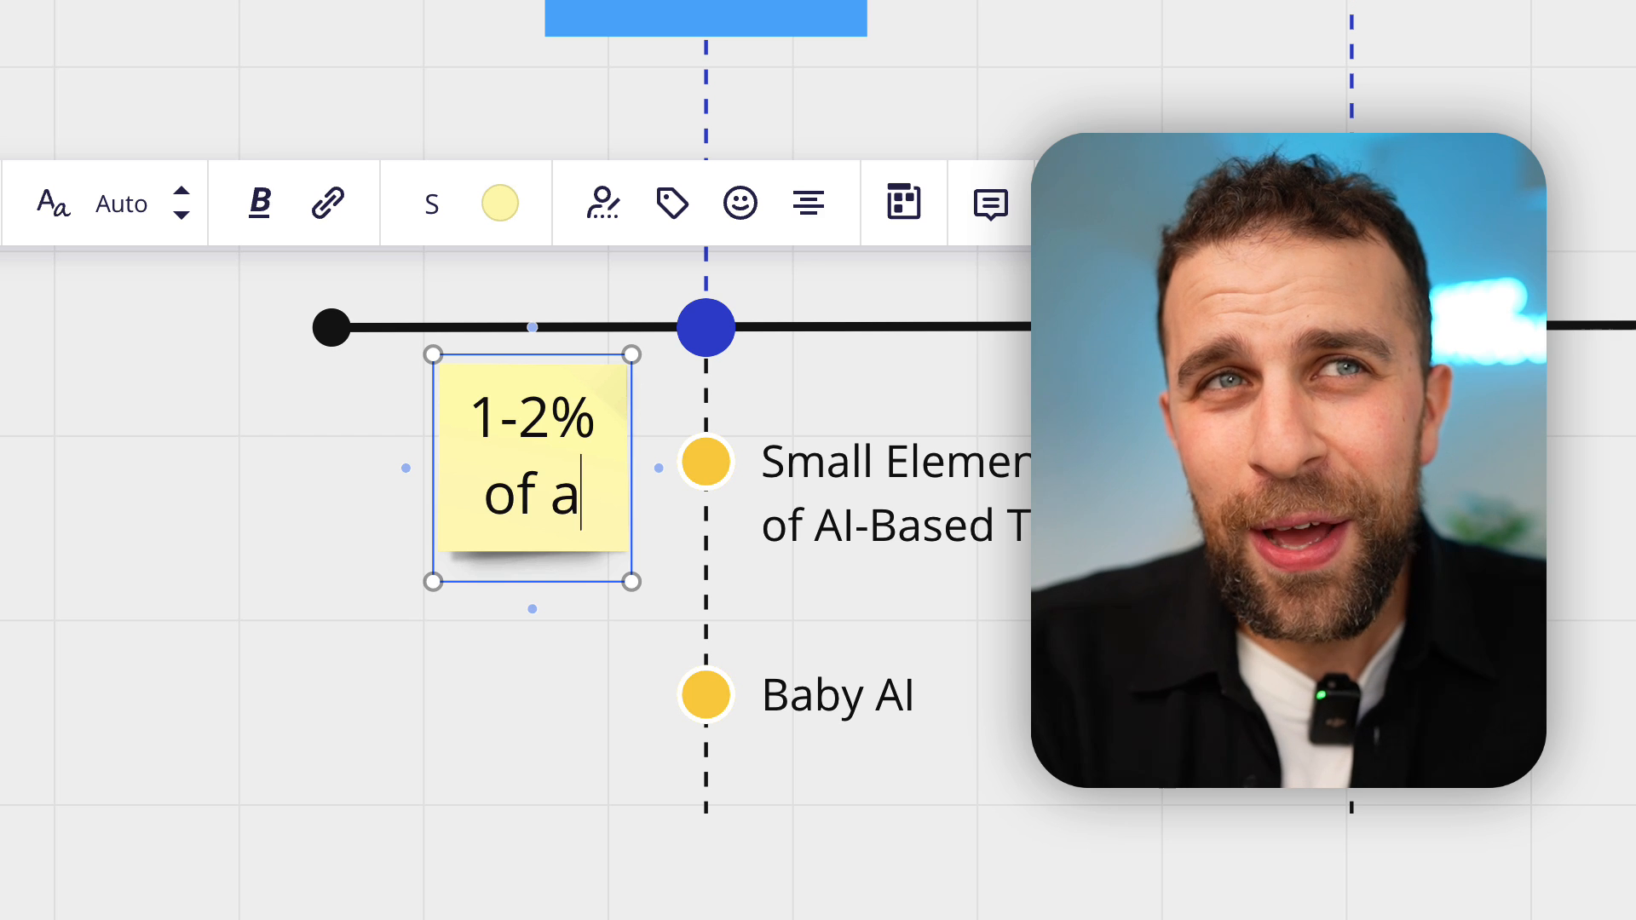
{"action": "type", "text": "our actions w"}
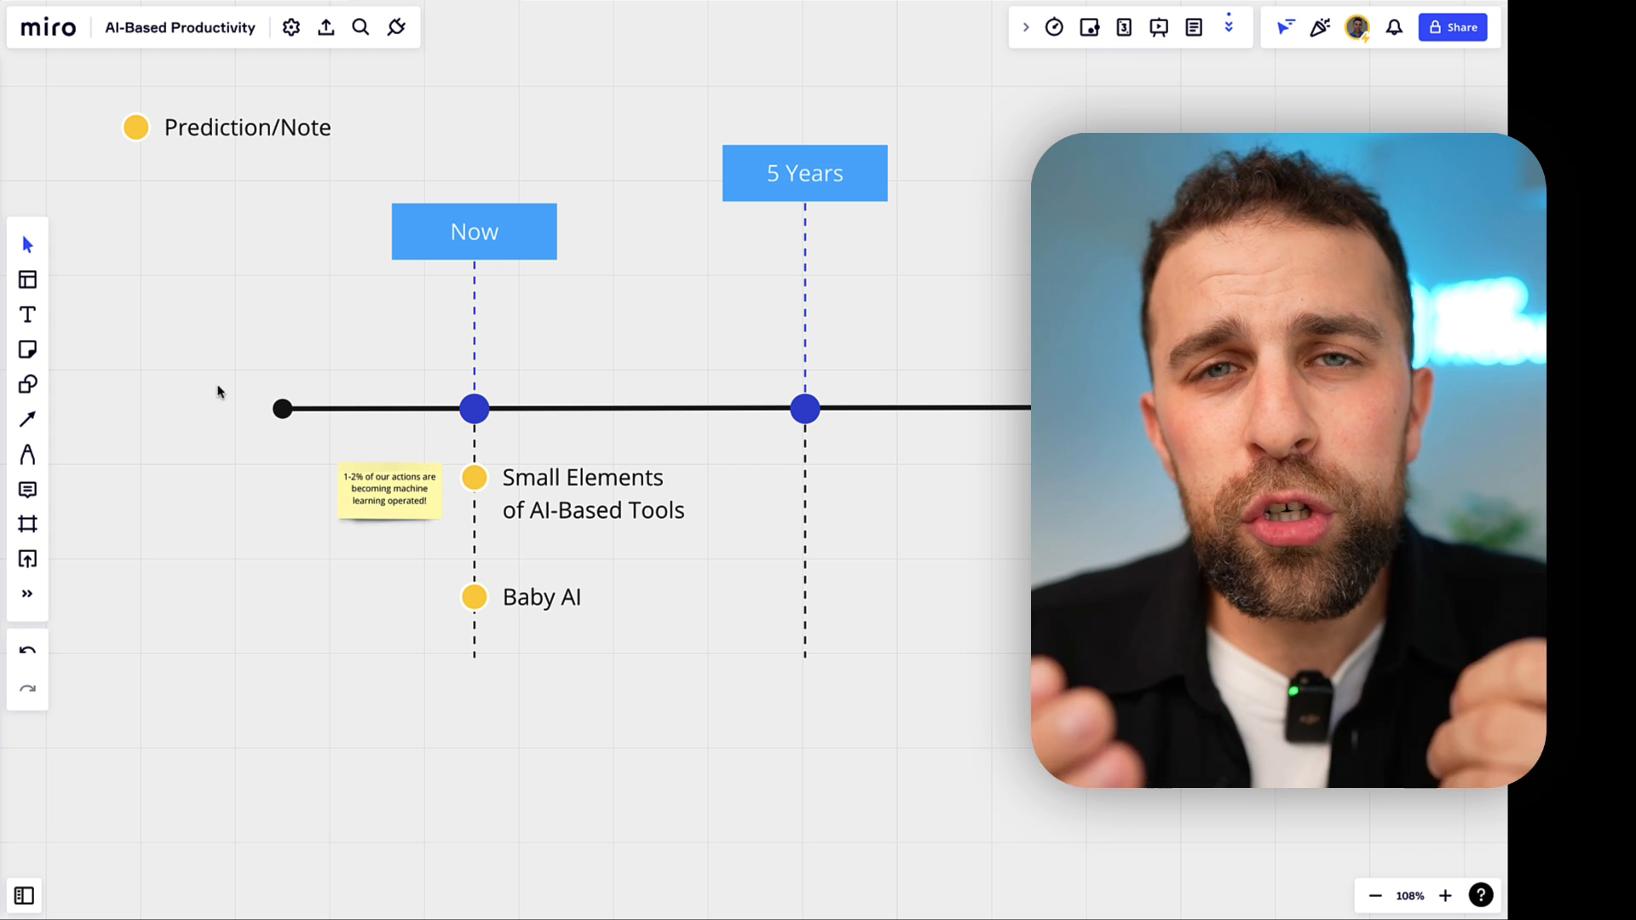
- Add an orange sticky note beside Baby AI reading 'Example: Microsoft Teams'
{"action": "left_click", "coordinate": [28, 349]}
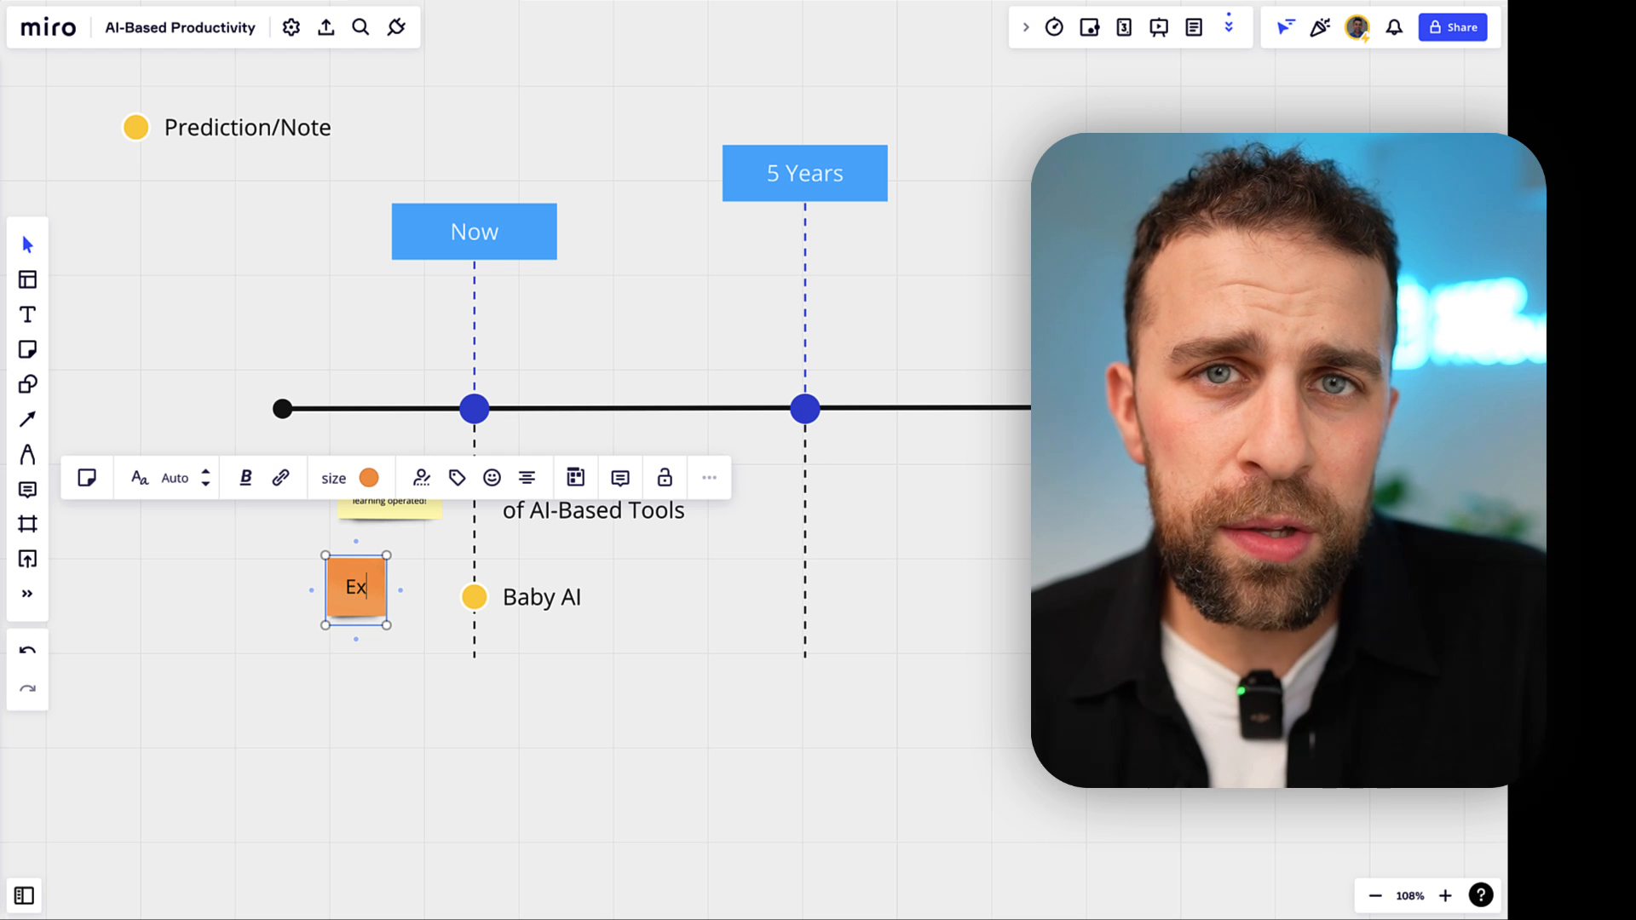
{"action": "type", "text": "Example: Microsoft"}
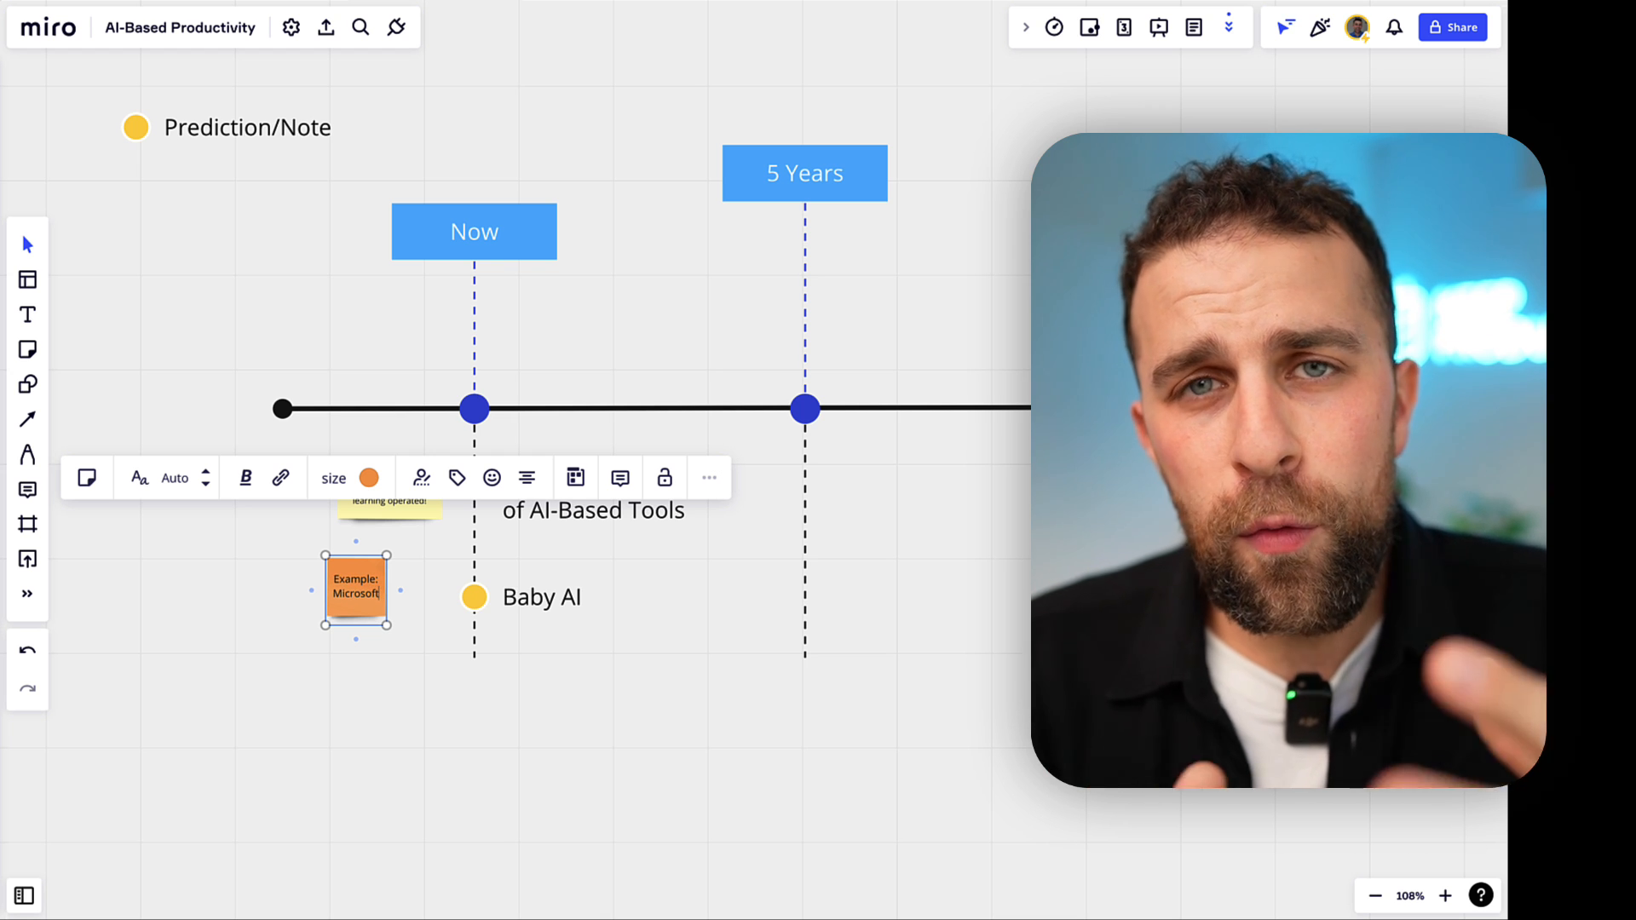
{"action": "type", "text": "Teams"}
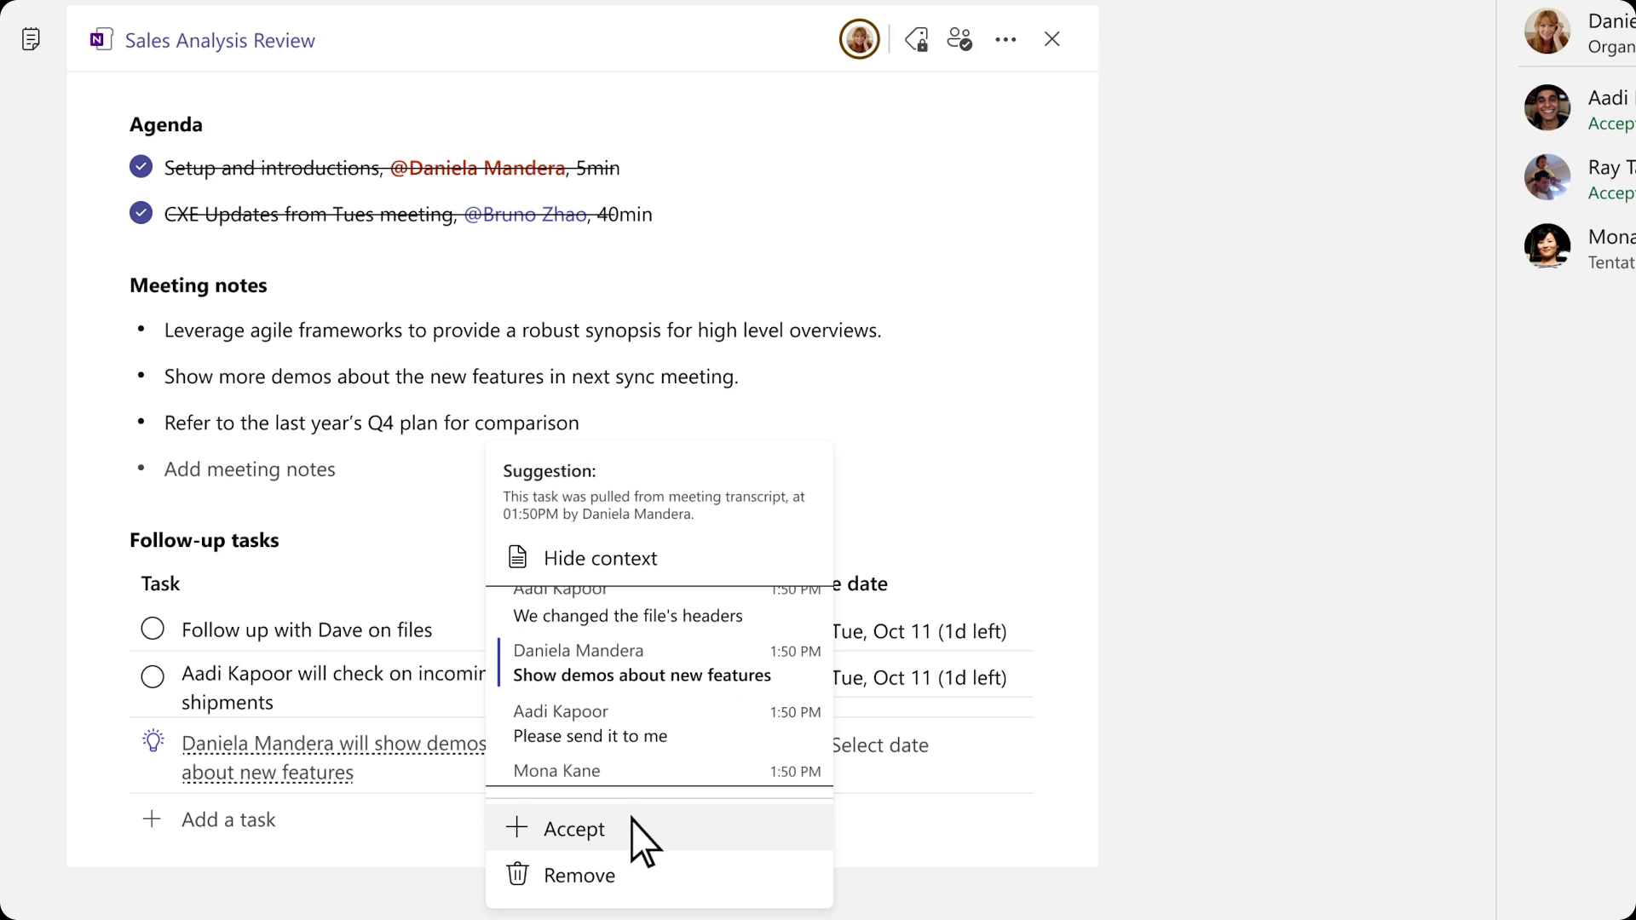
- Accept the suggested demo and shipments follow-up tasks in the meeting notes
{"action": "left_click", "coordinate": [577, 828]}
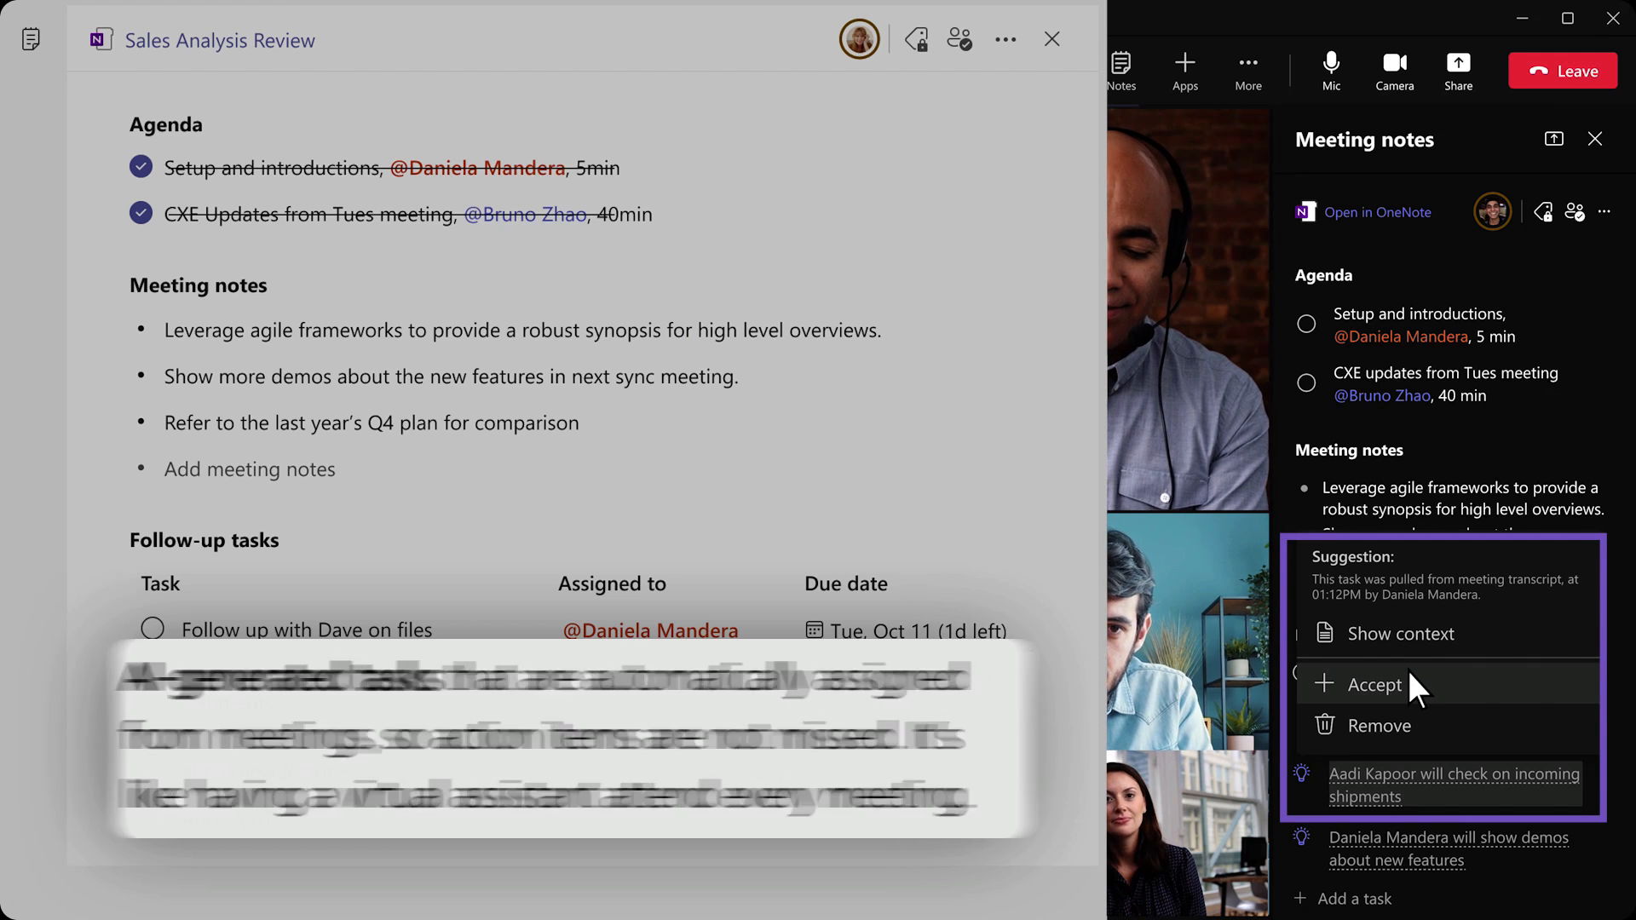
{"action": "left_click", "coordinate": [1376, 684]}
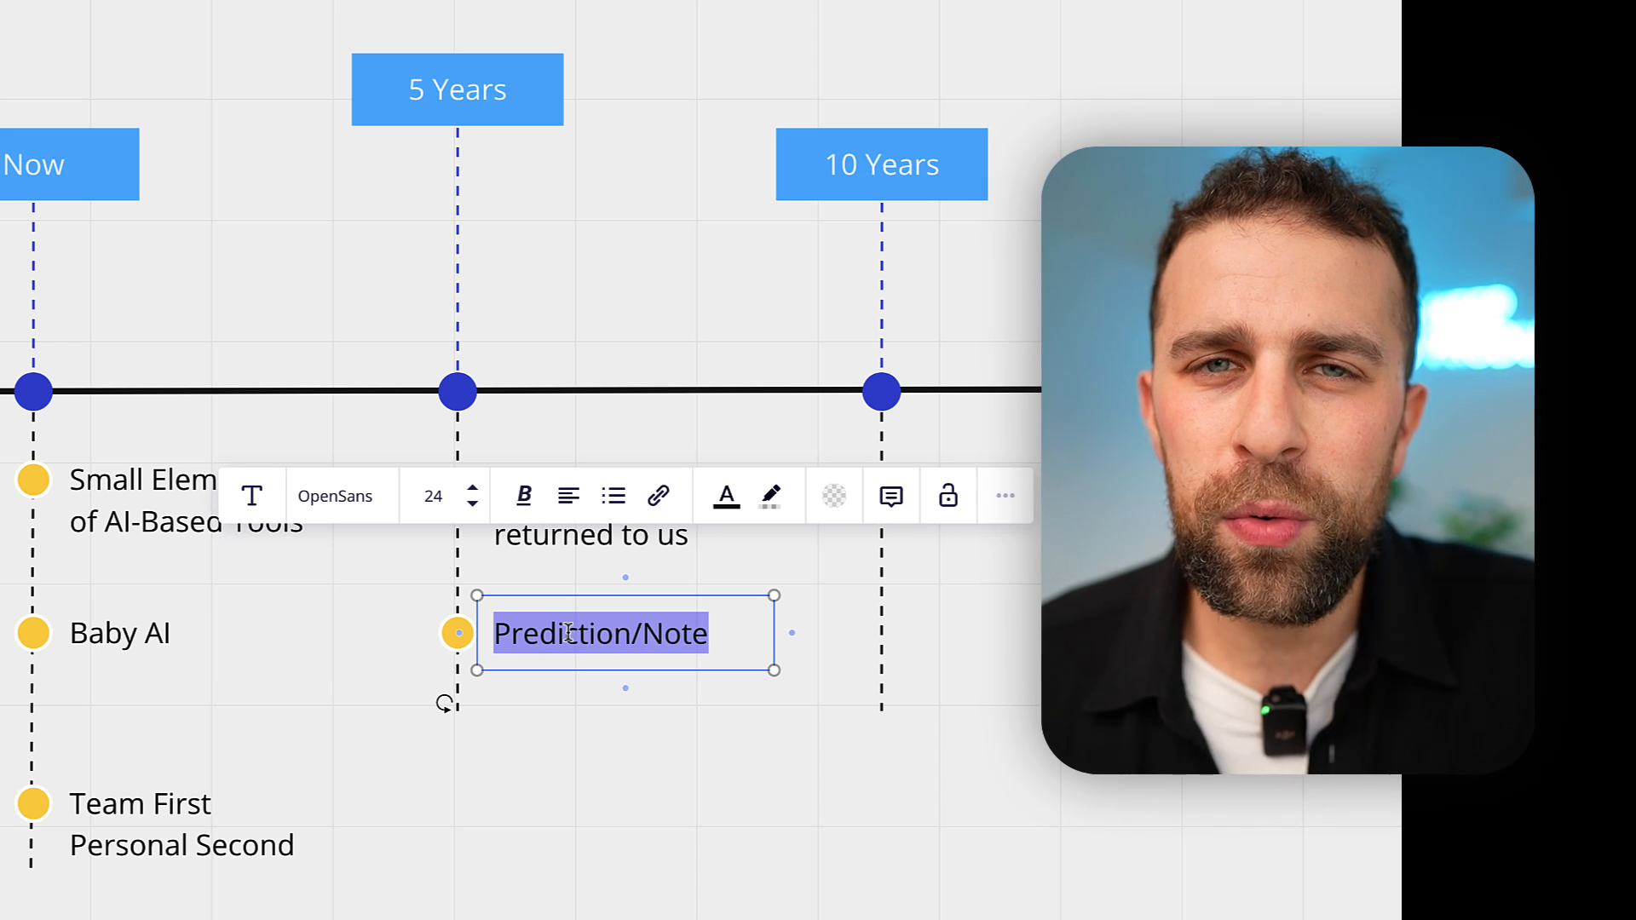
- Finish the Manual Productivity Admin prediction under 5 Years and select it for smaller text
{"action": "type", "text": "Manual A"}
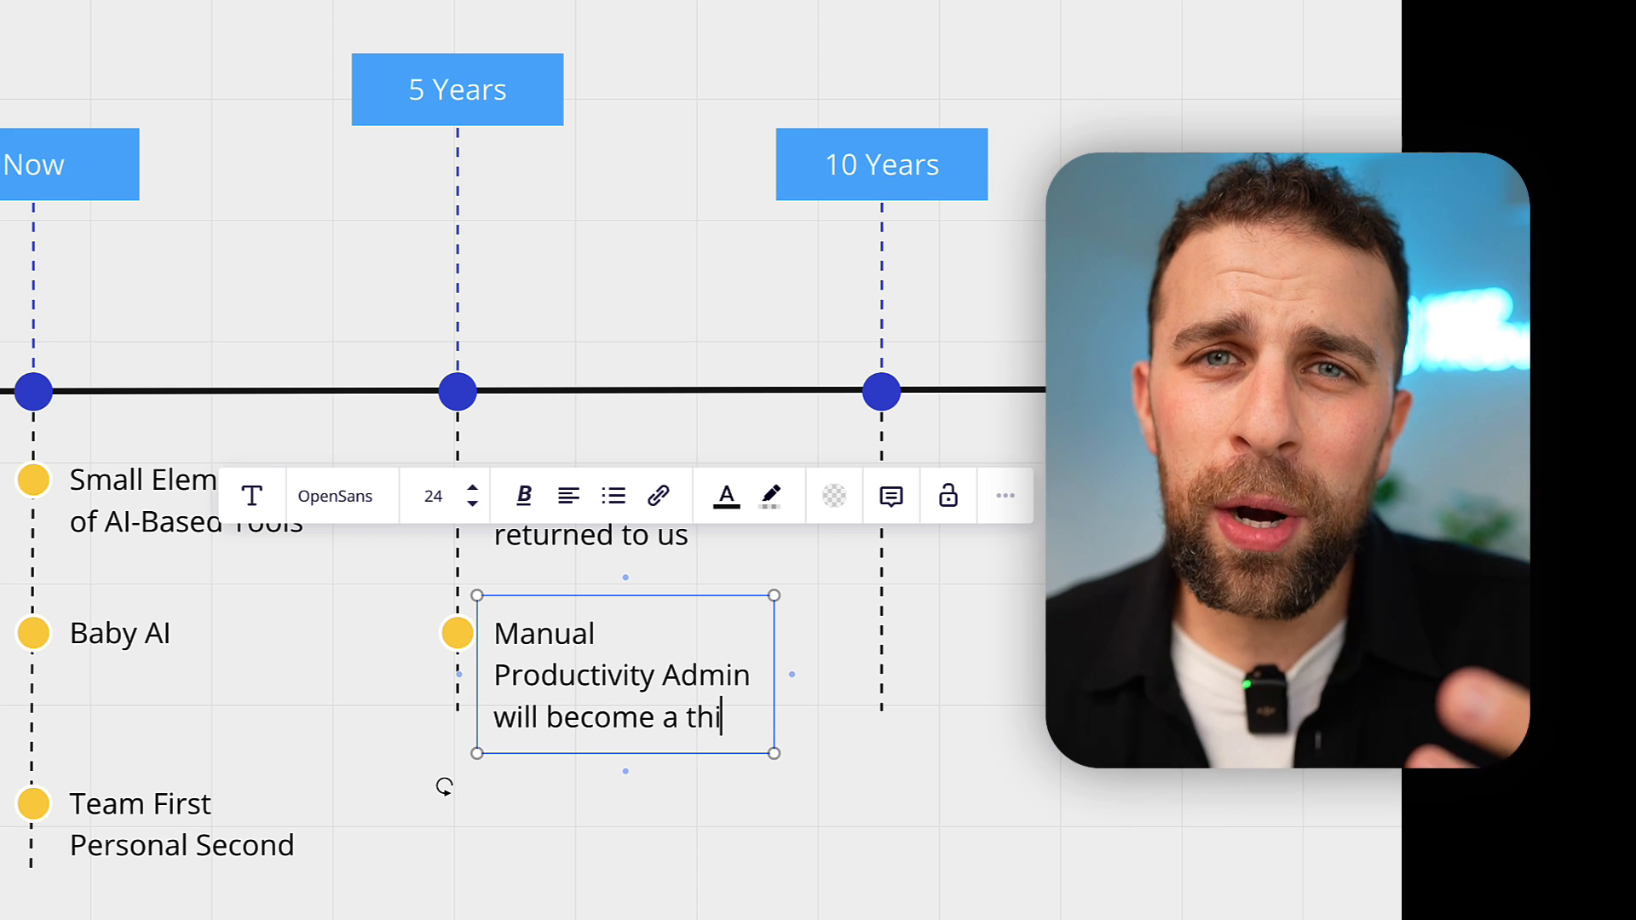
{"action": "type", "text": "ng of the past"}
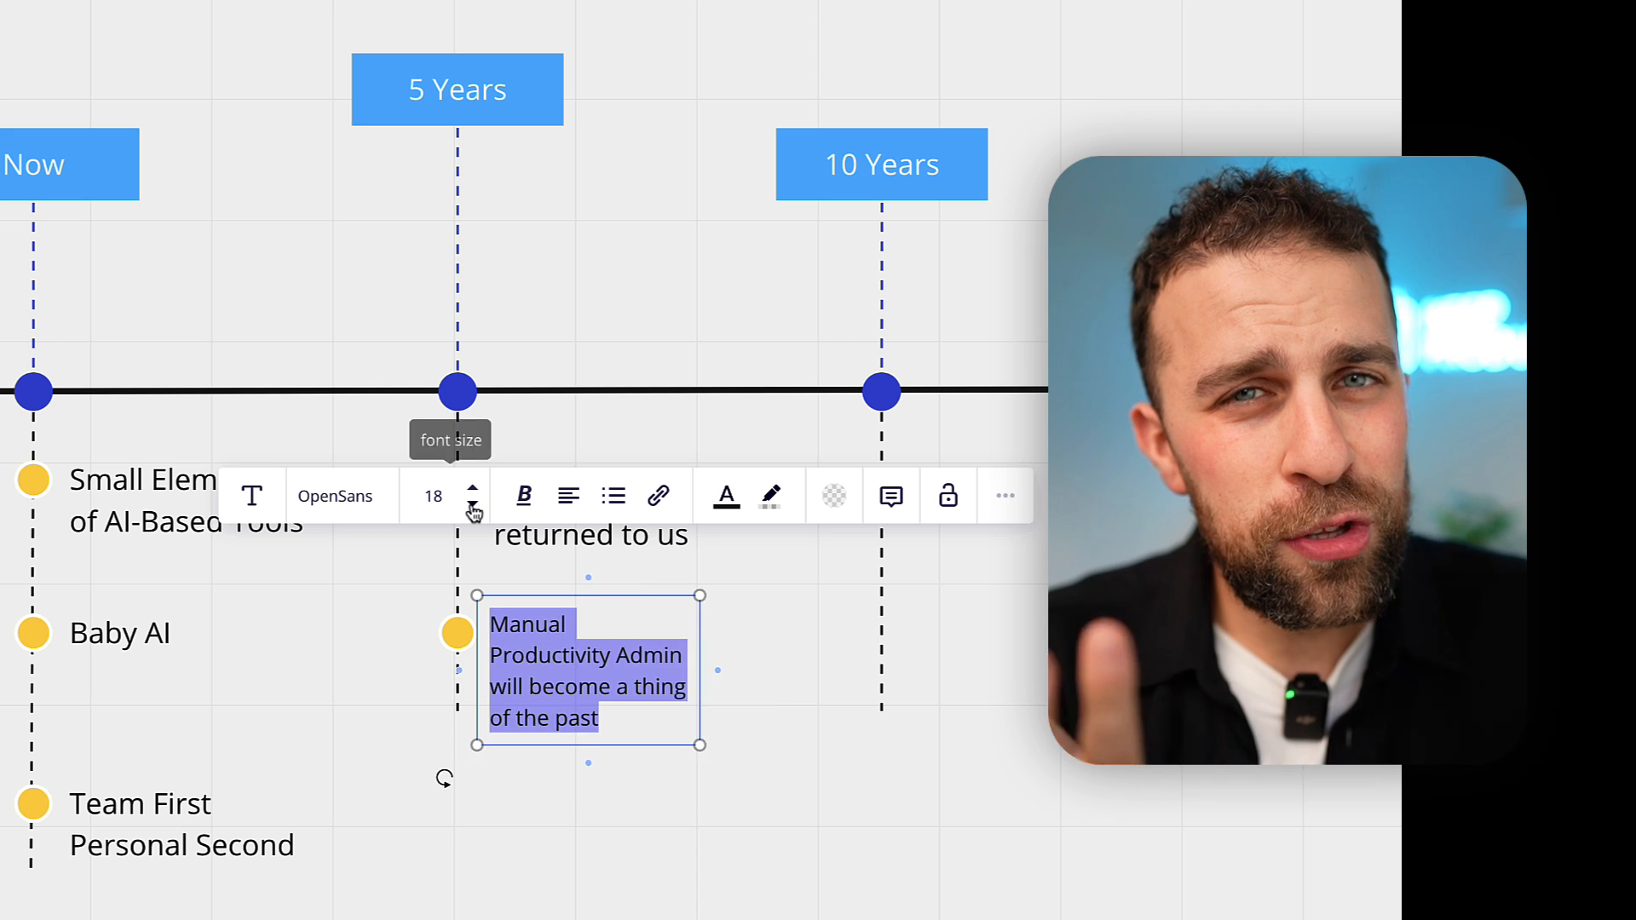
{"action": "left_click", "coordinate": [472, 507]}
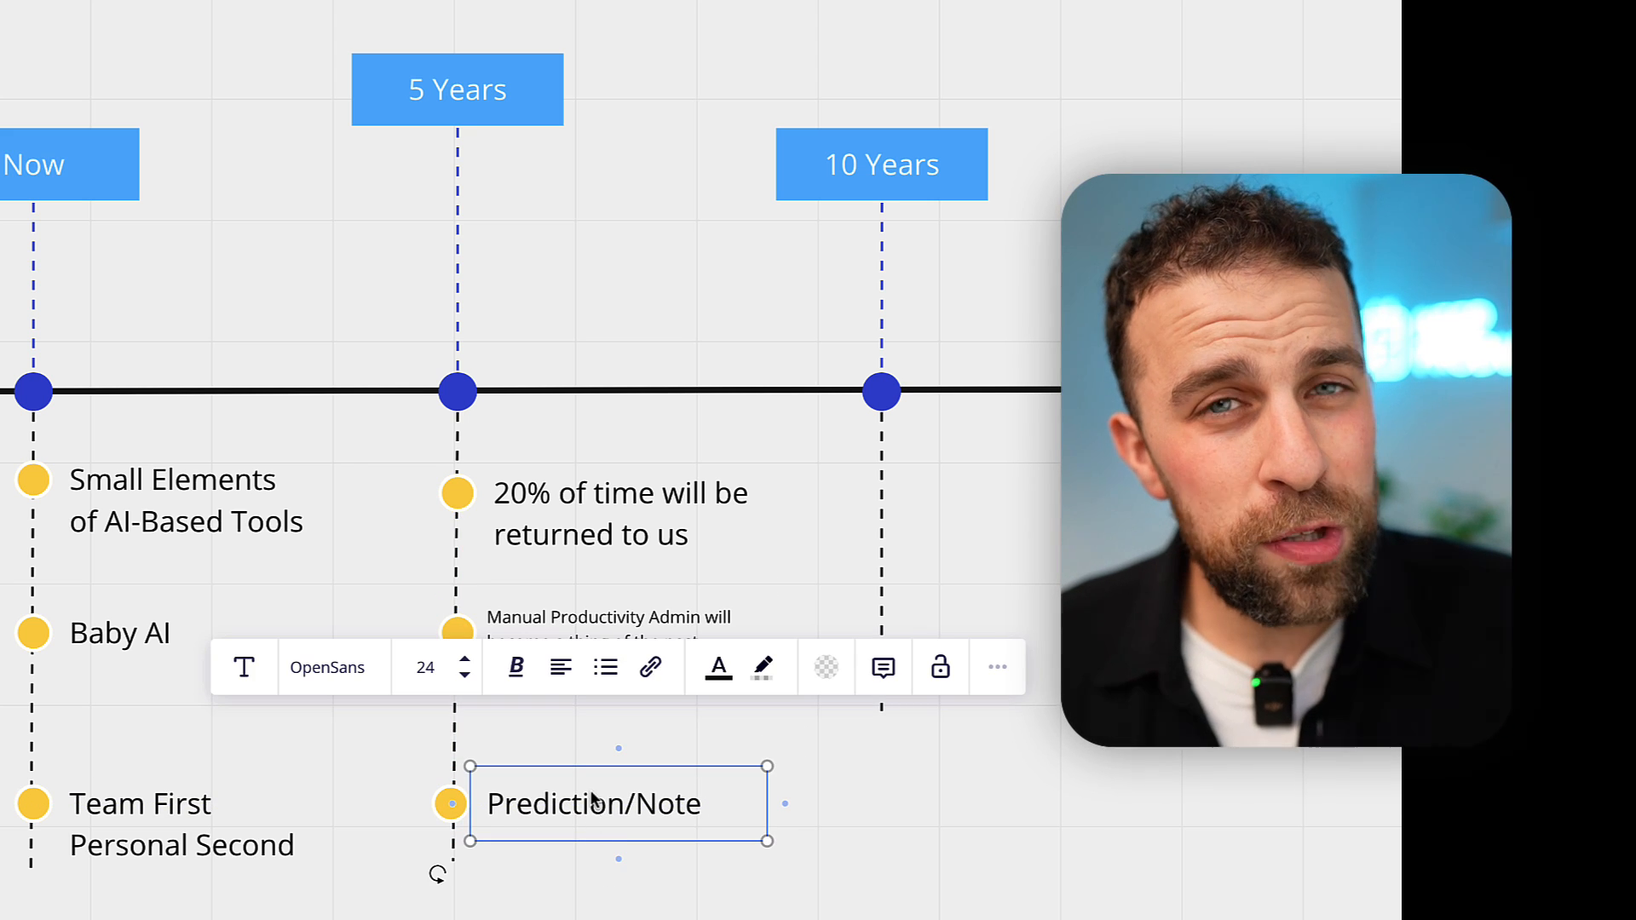
- Type 'A beginning point as we get comfortable with this' and reduce its font to 12
{"action": "type", "text": "A beginning point as w"}
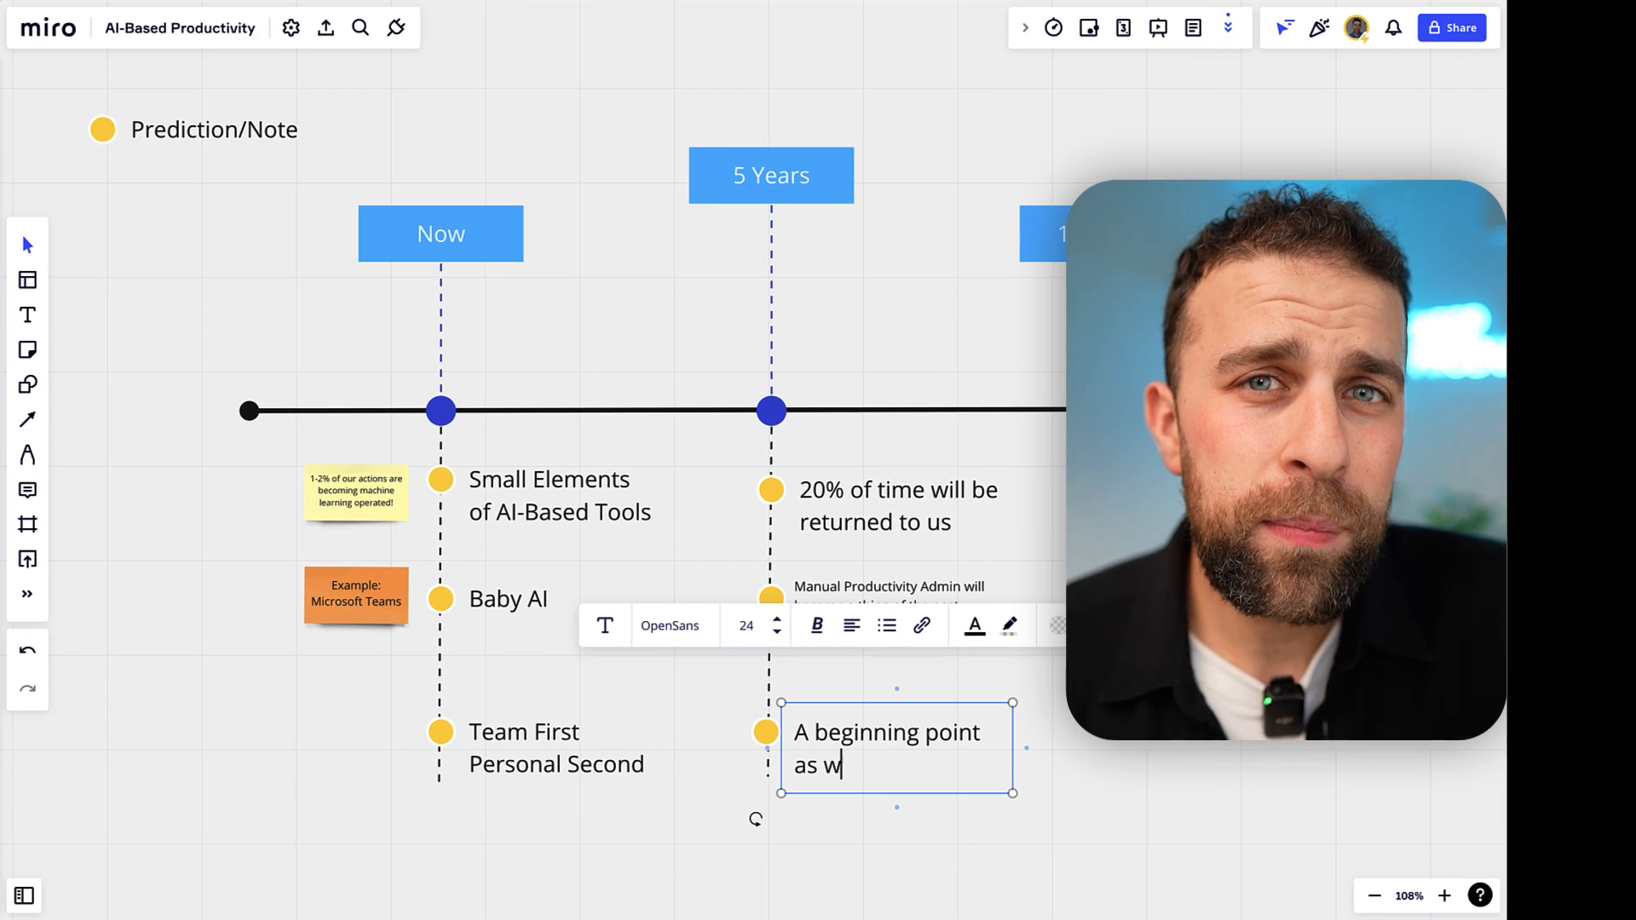
{"action": "type", "text": "e get comfor"}
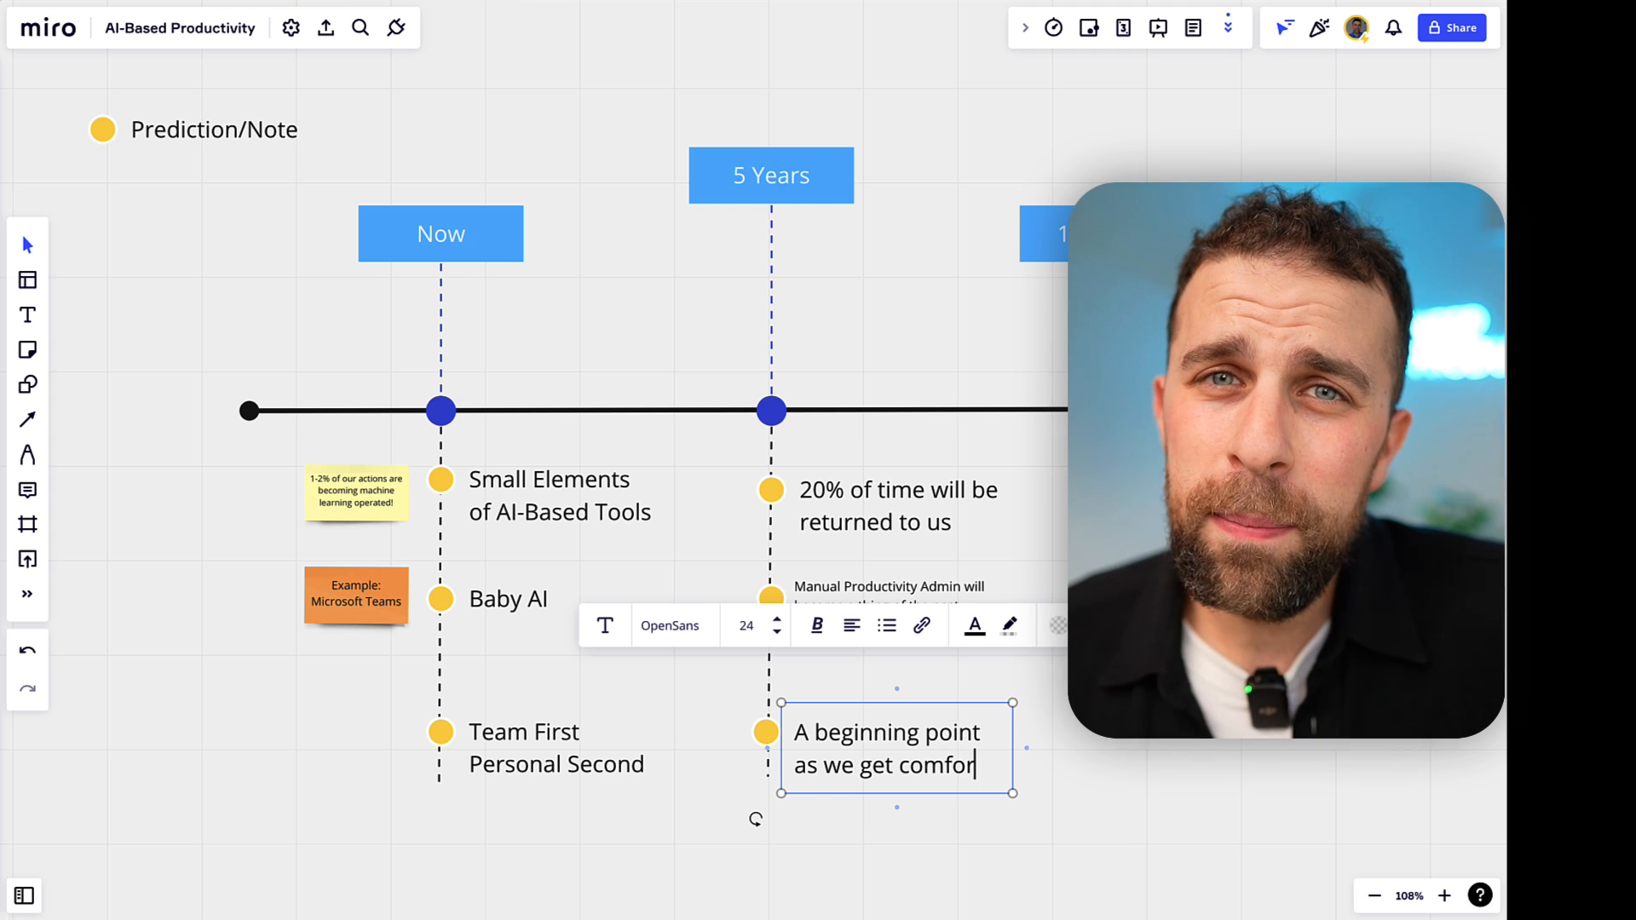
{"action": "type", "text": "table with this"}
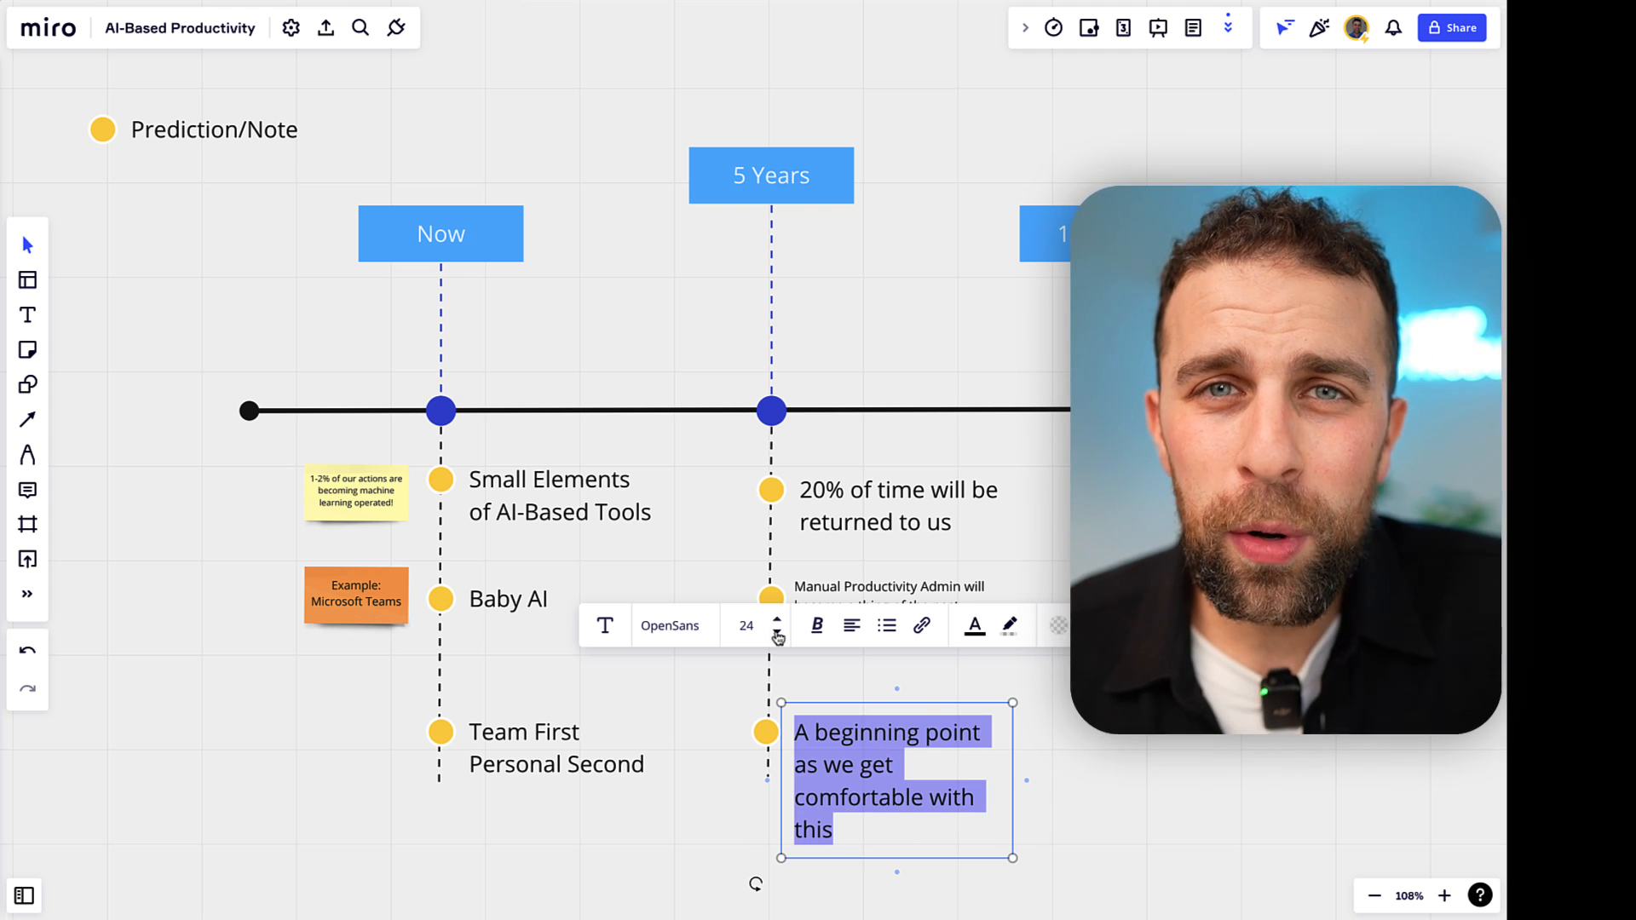
{"action": "left_click", "coordinate": [776, 633]}
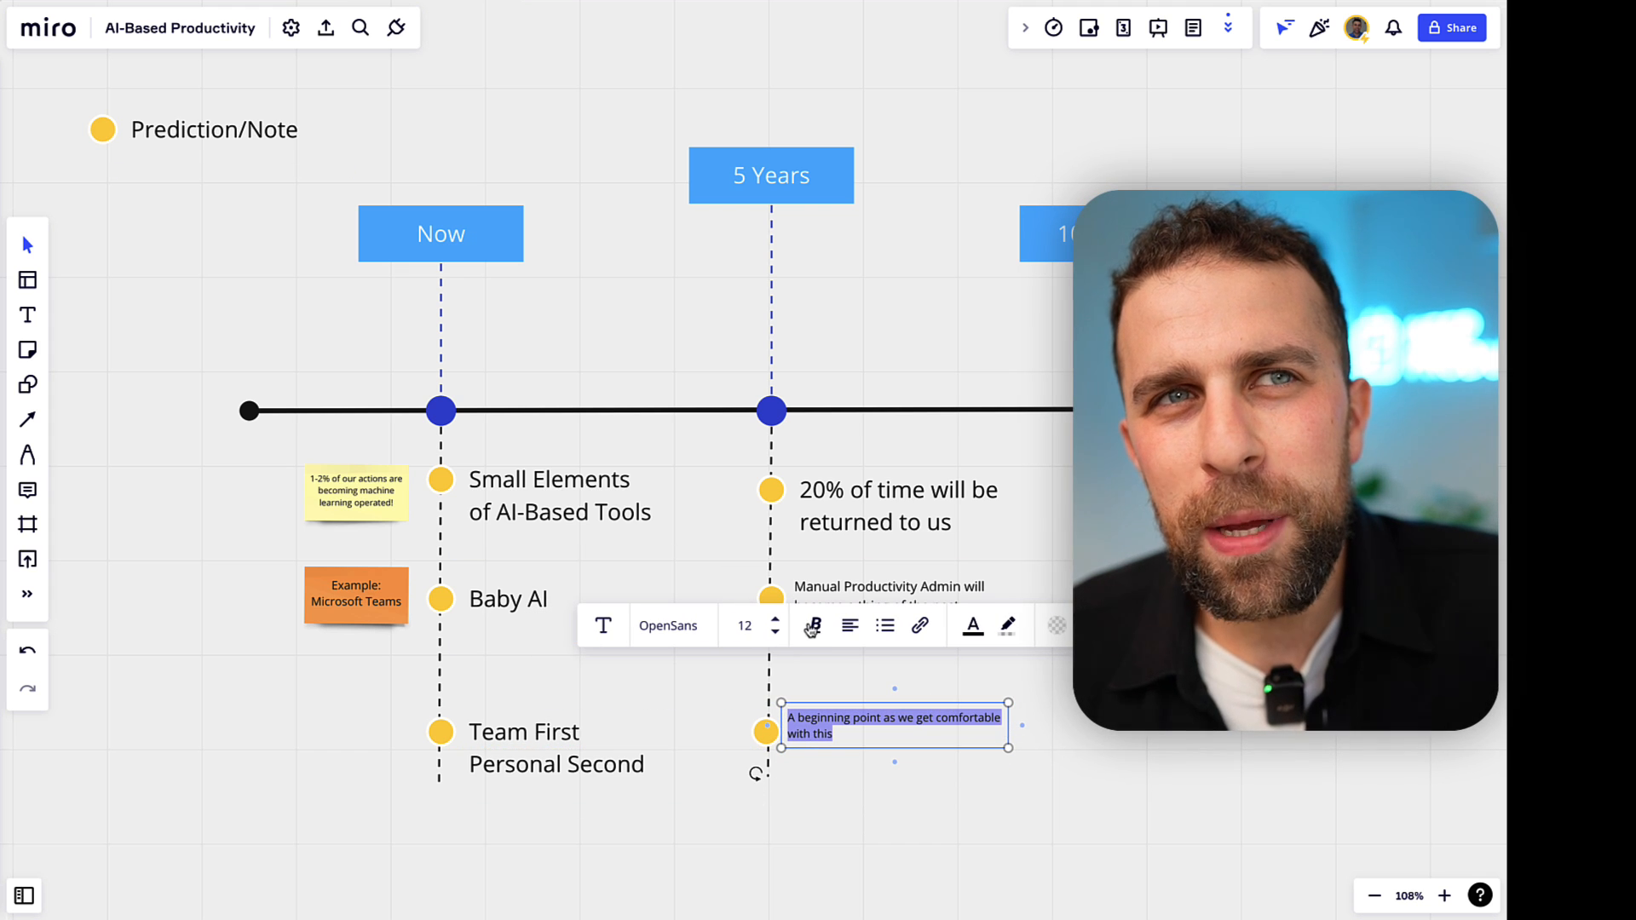
{"action": "left_click", "coordinate": [791, 618]}
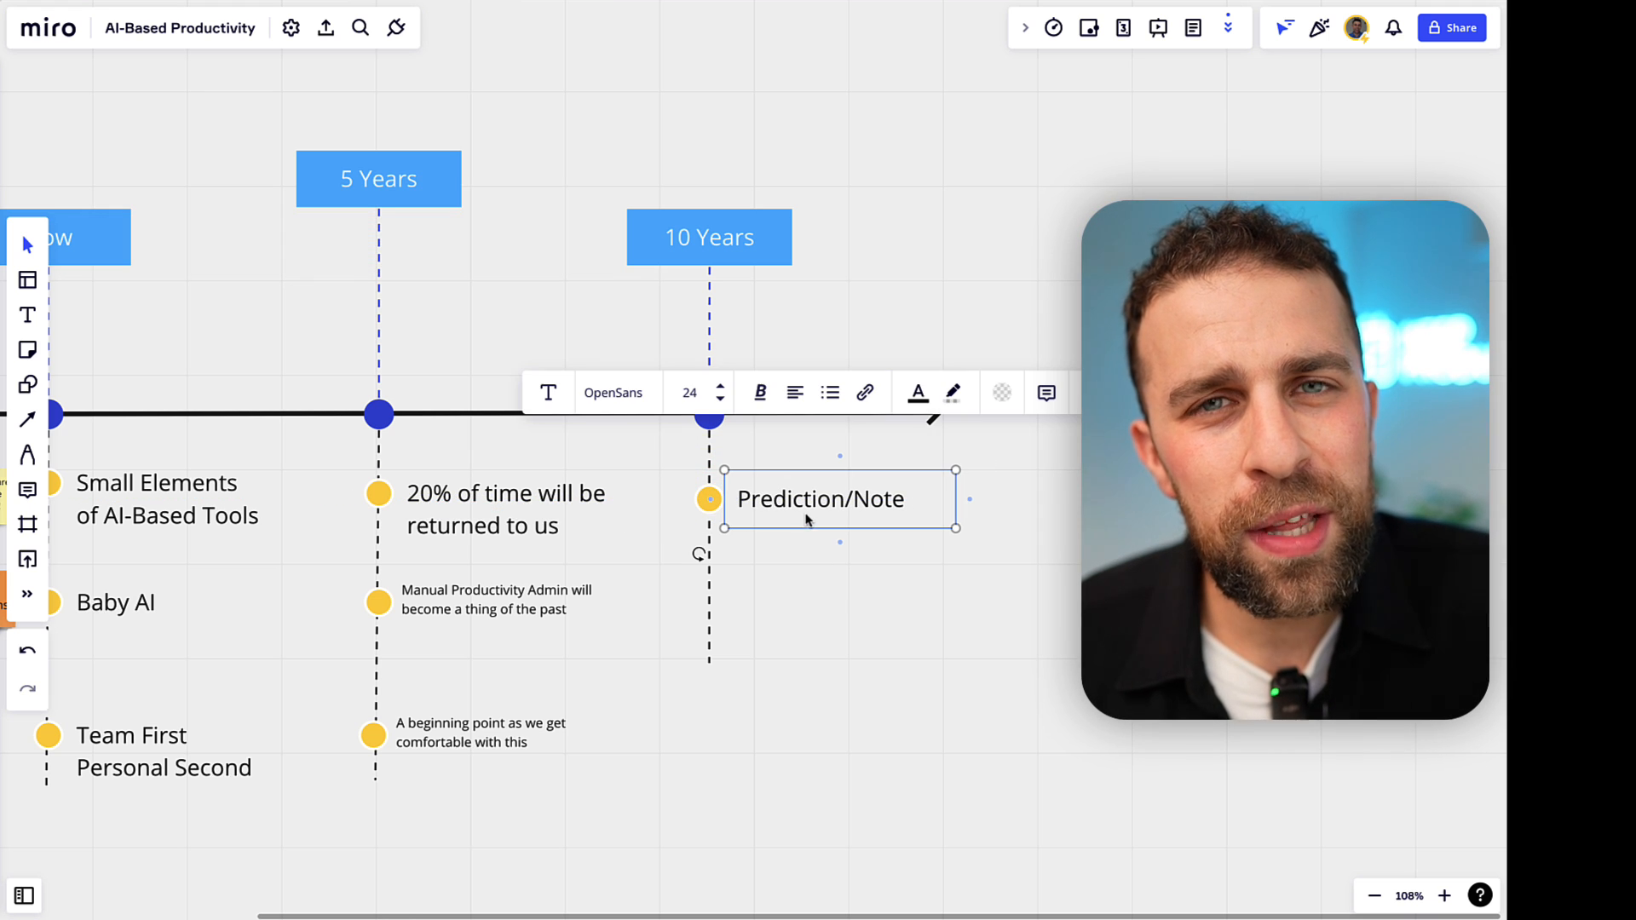
- Enter '40% + of the job' and 'Manual Admin of productivity will likely be almost un-necessary' under 10 Years
{"action": "type", "text": "40%"}
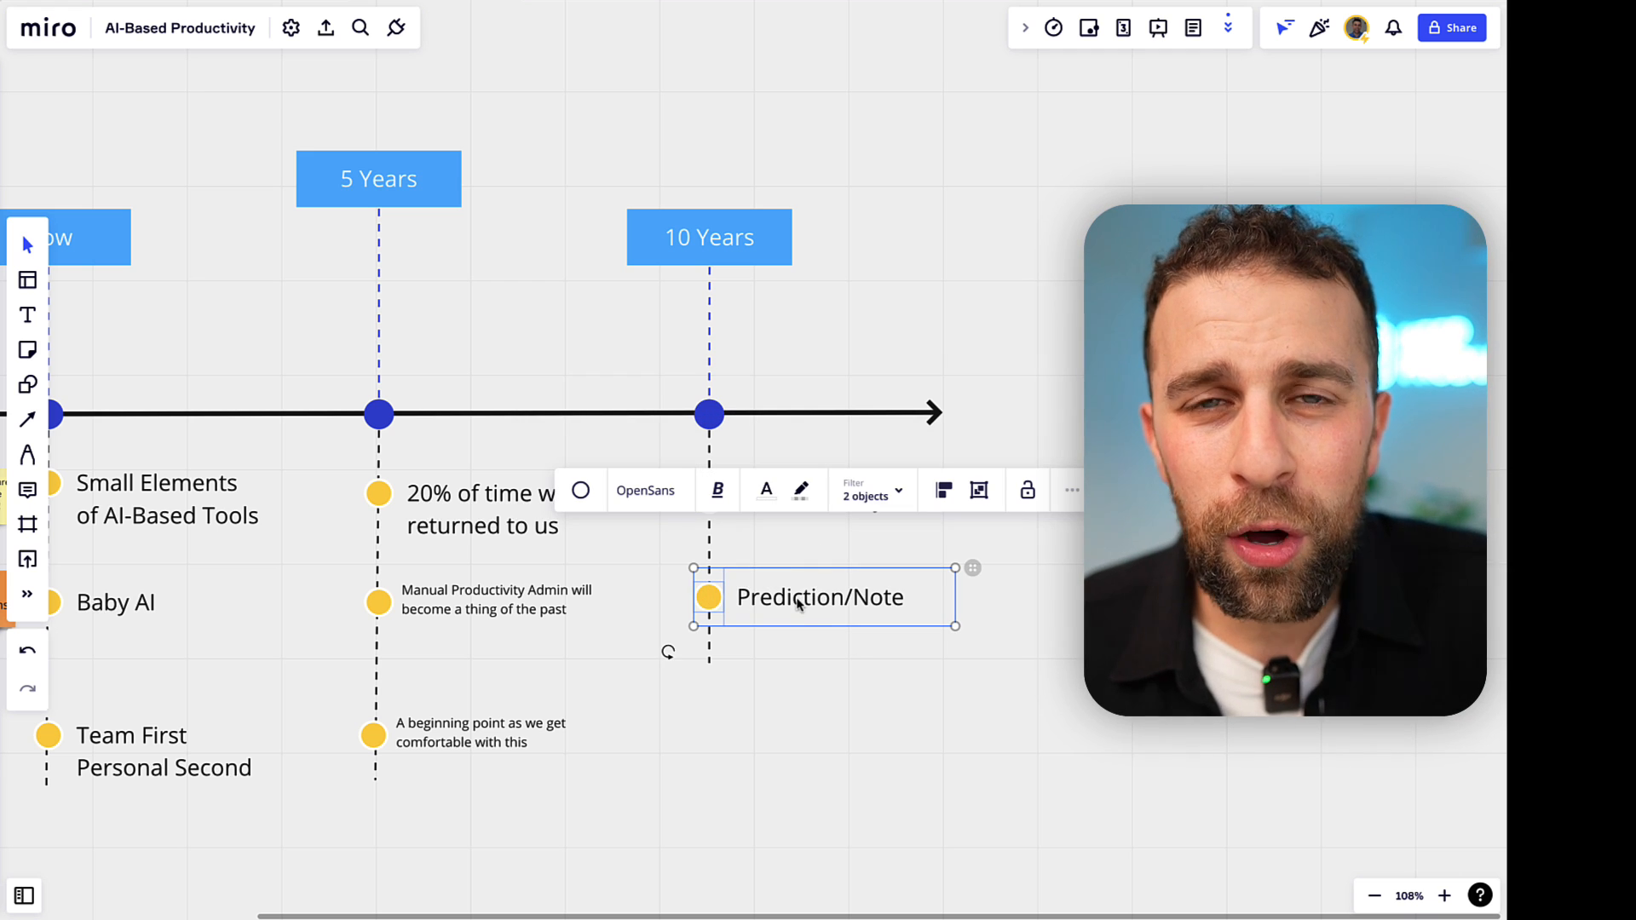
{"action": "double_click", "coordinate": [820, 596]}
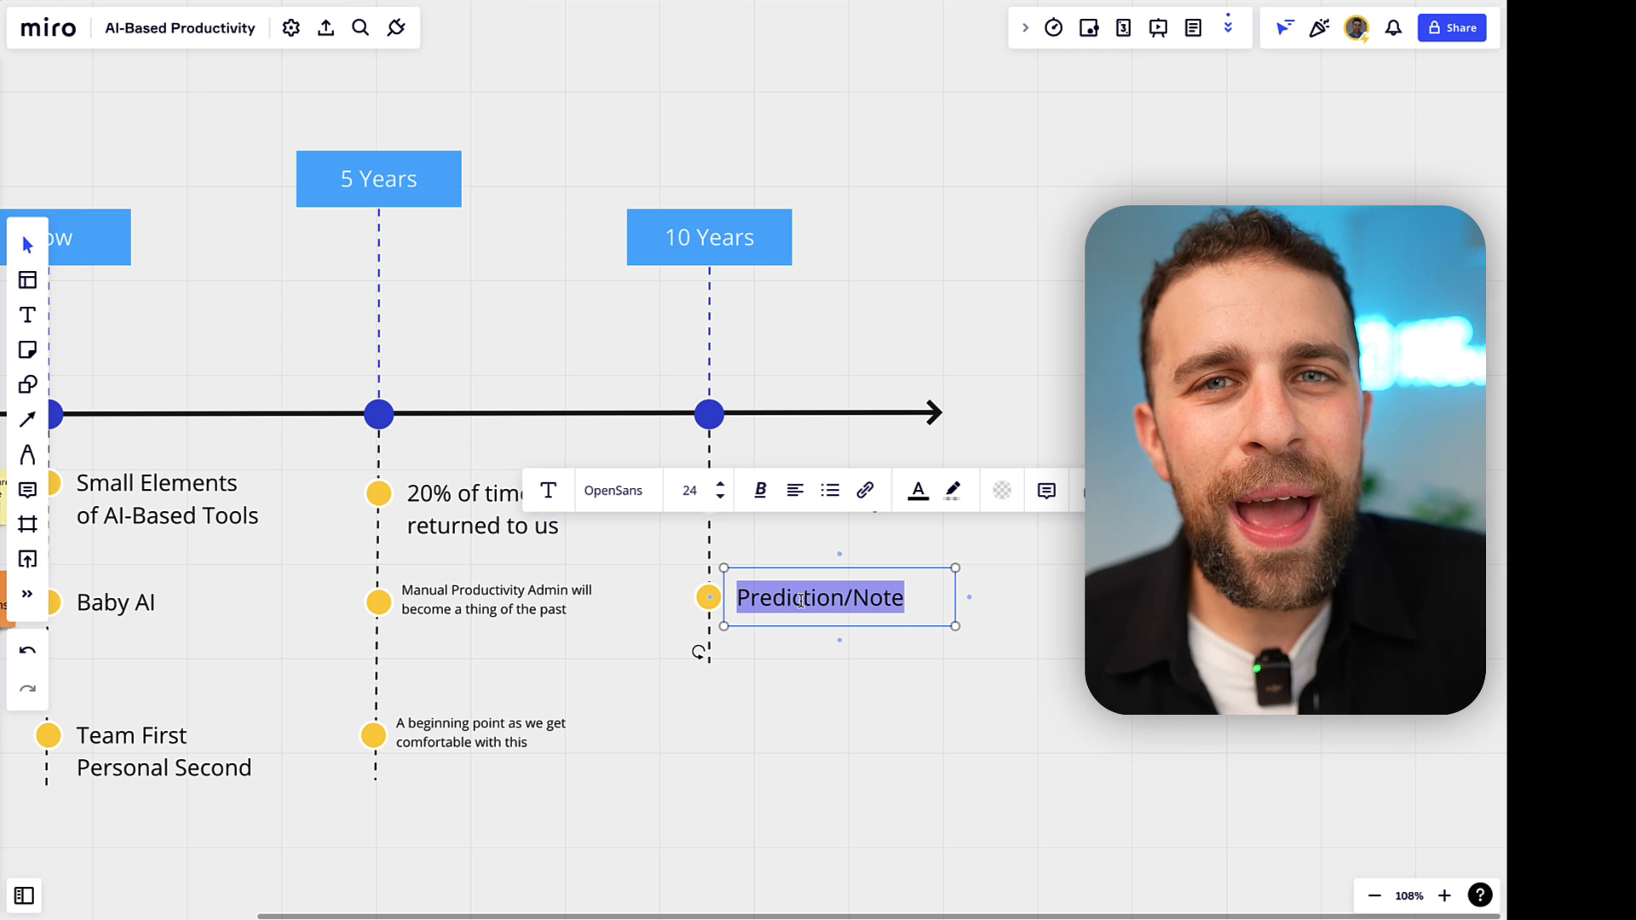
{"action": "type", "text": "Manul"}
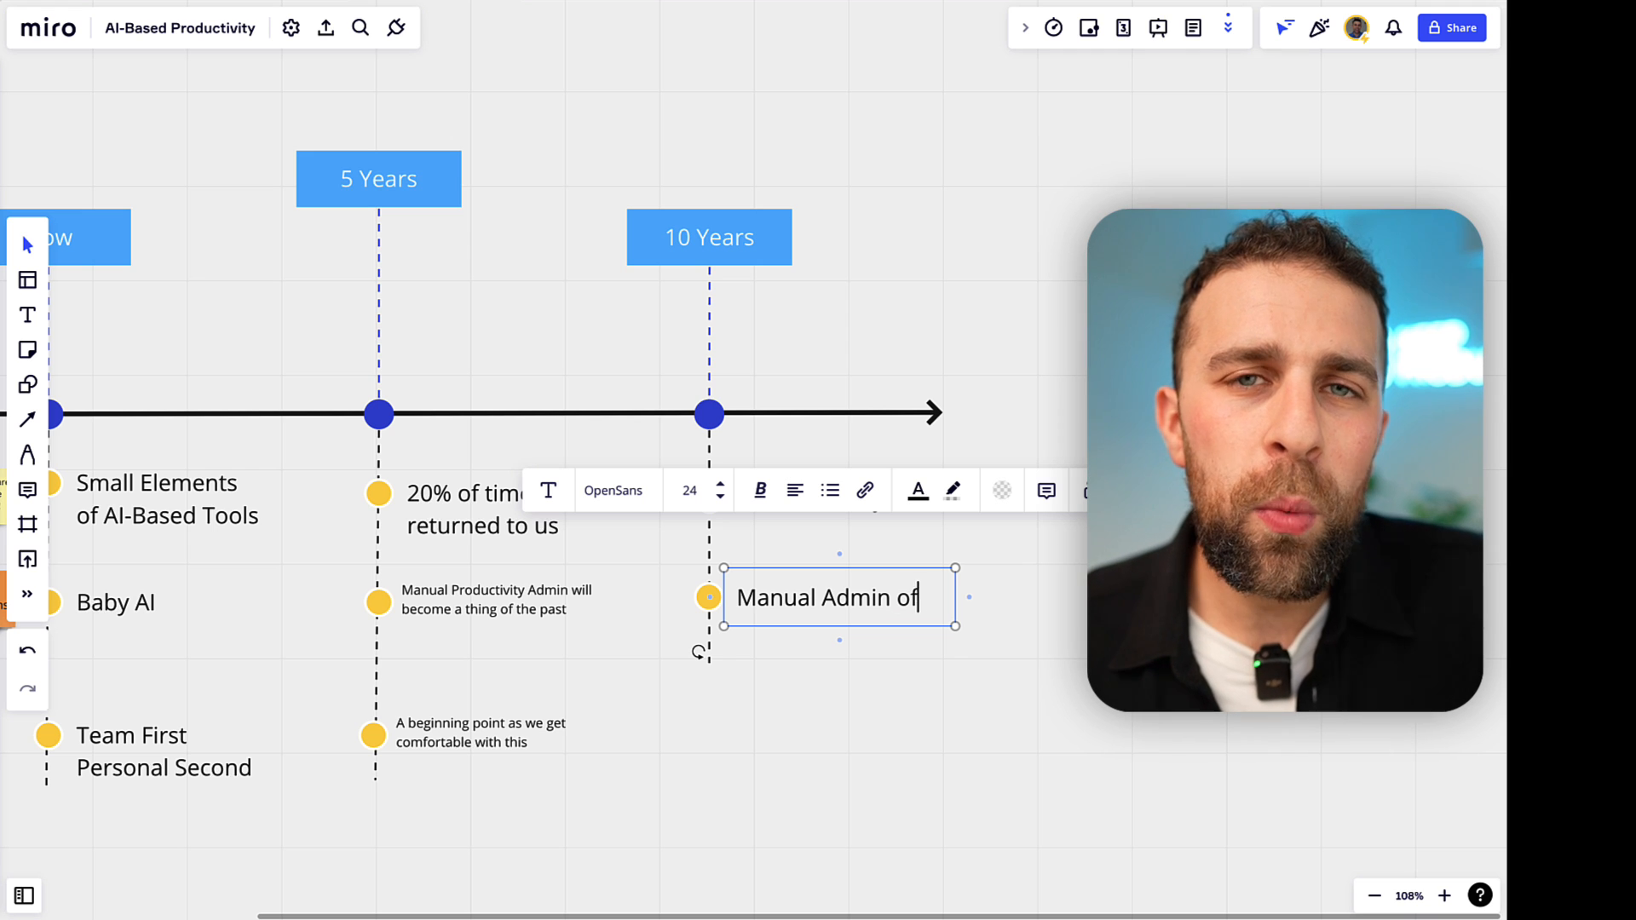
{"action": "type", "text": "productivity will"}
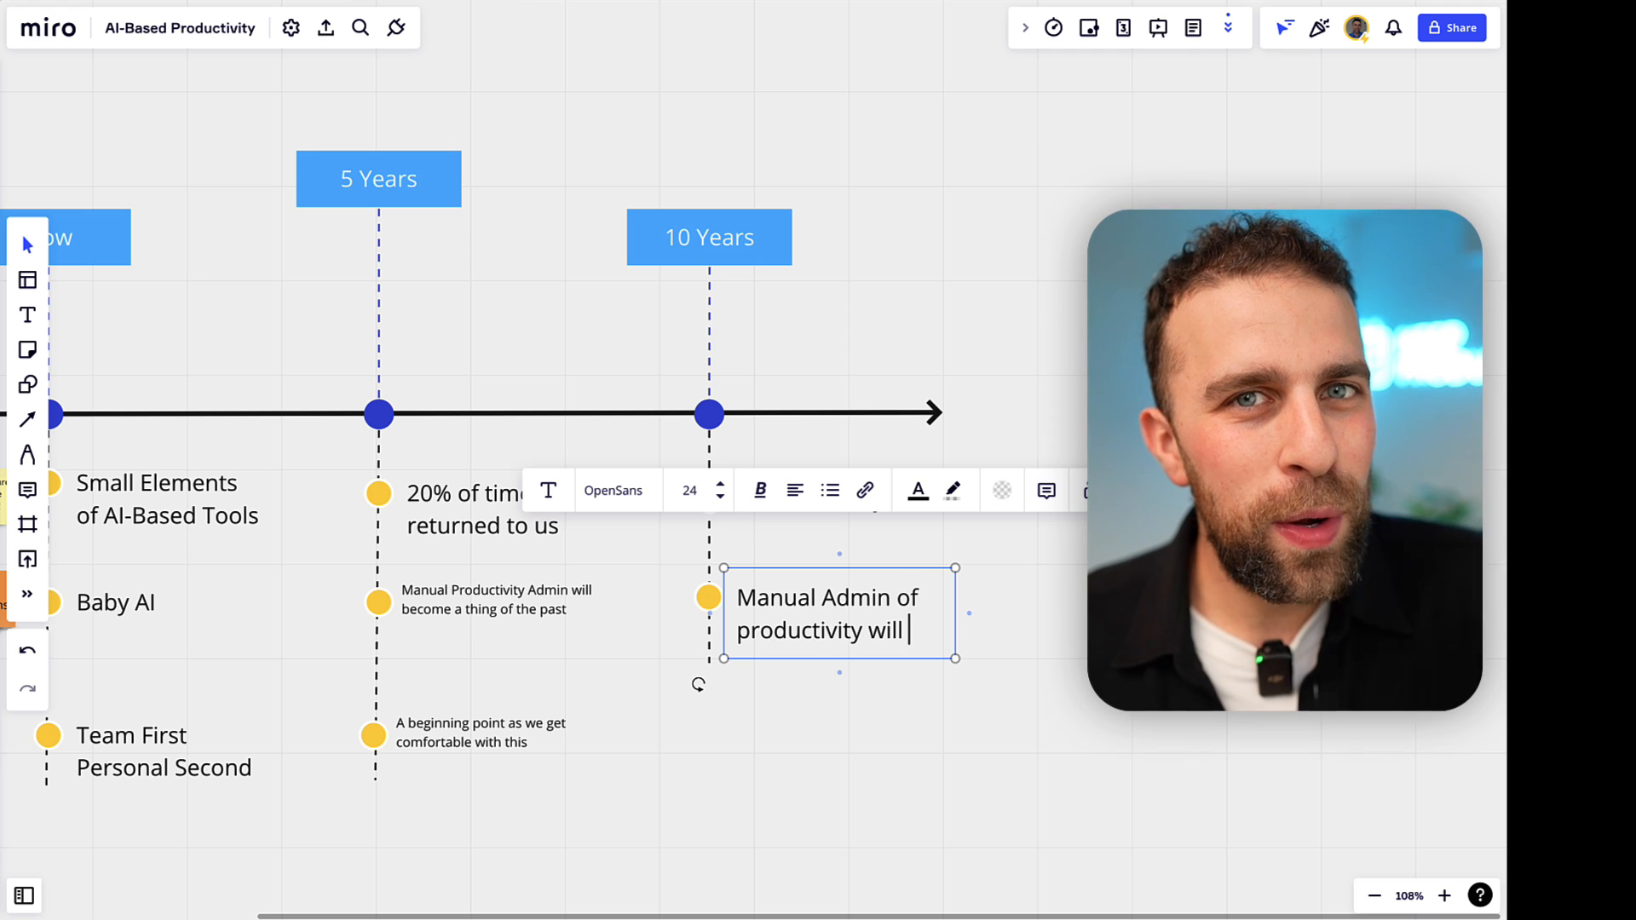
{"action": "type", "text": "likely"}
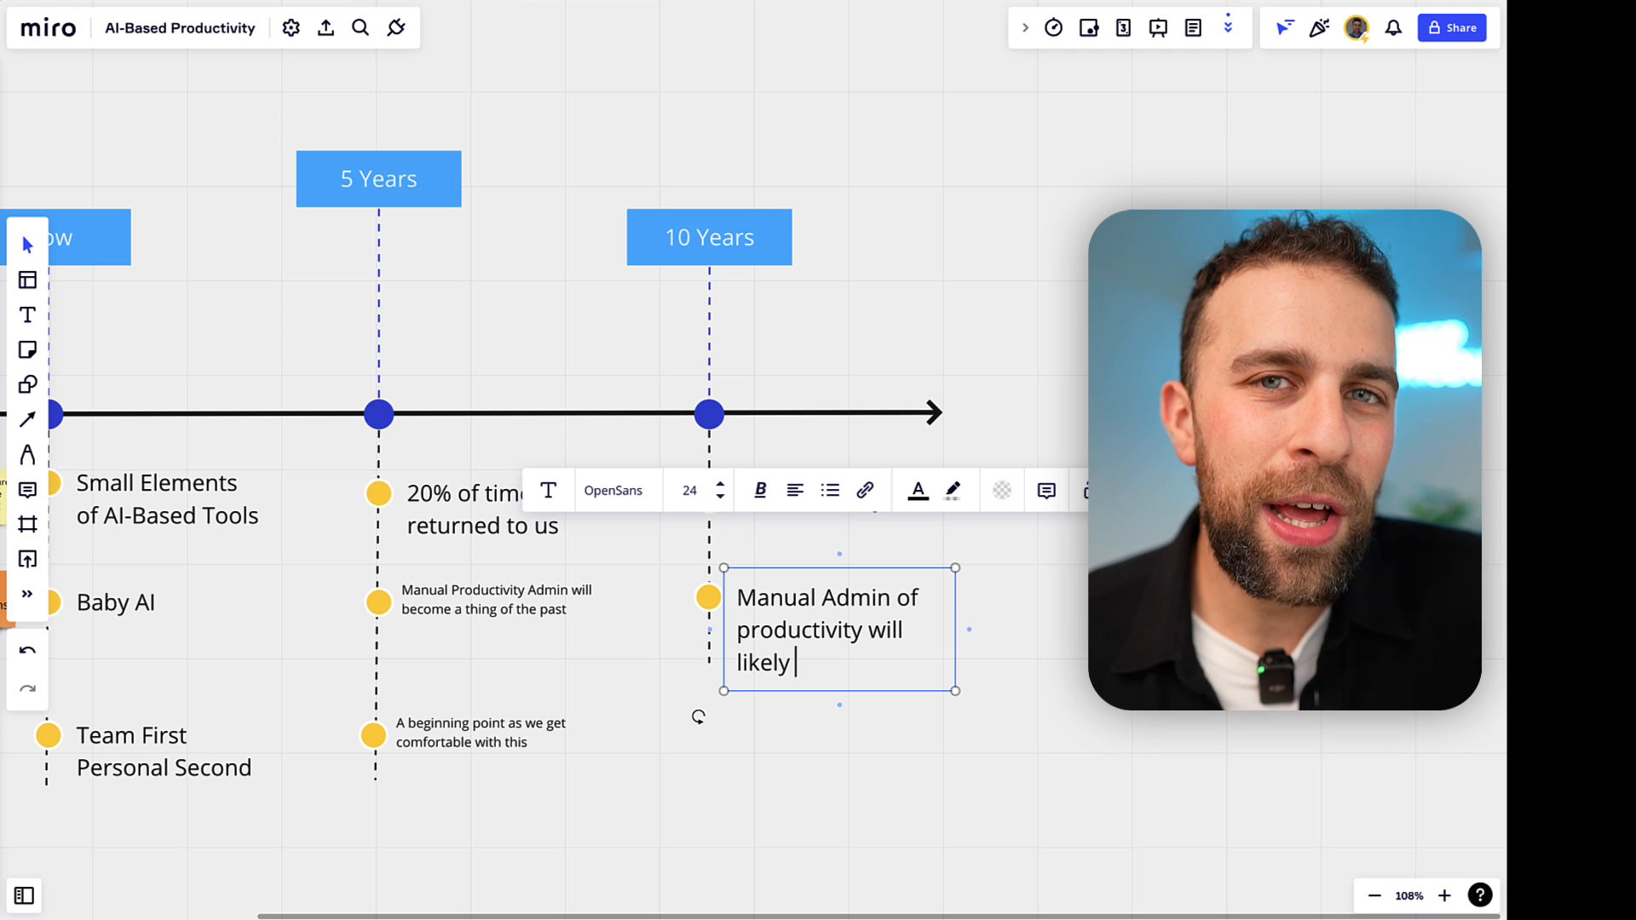
{"action": "type", "text": "be almost"}
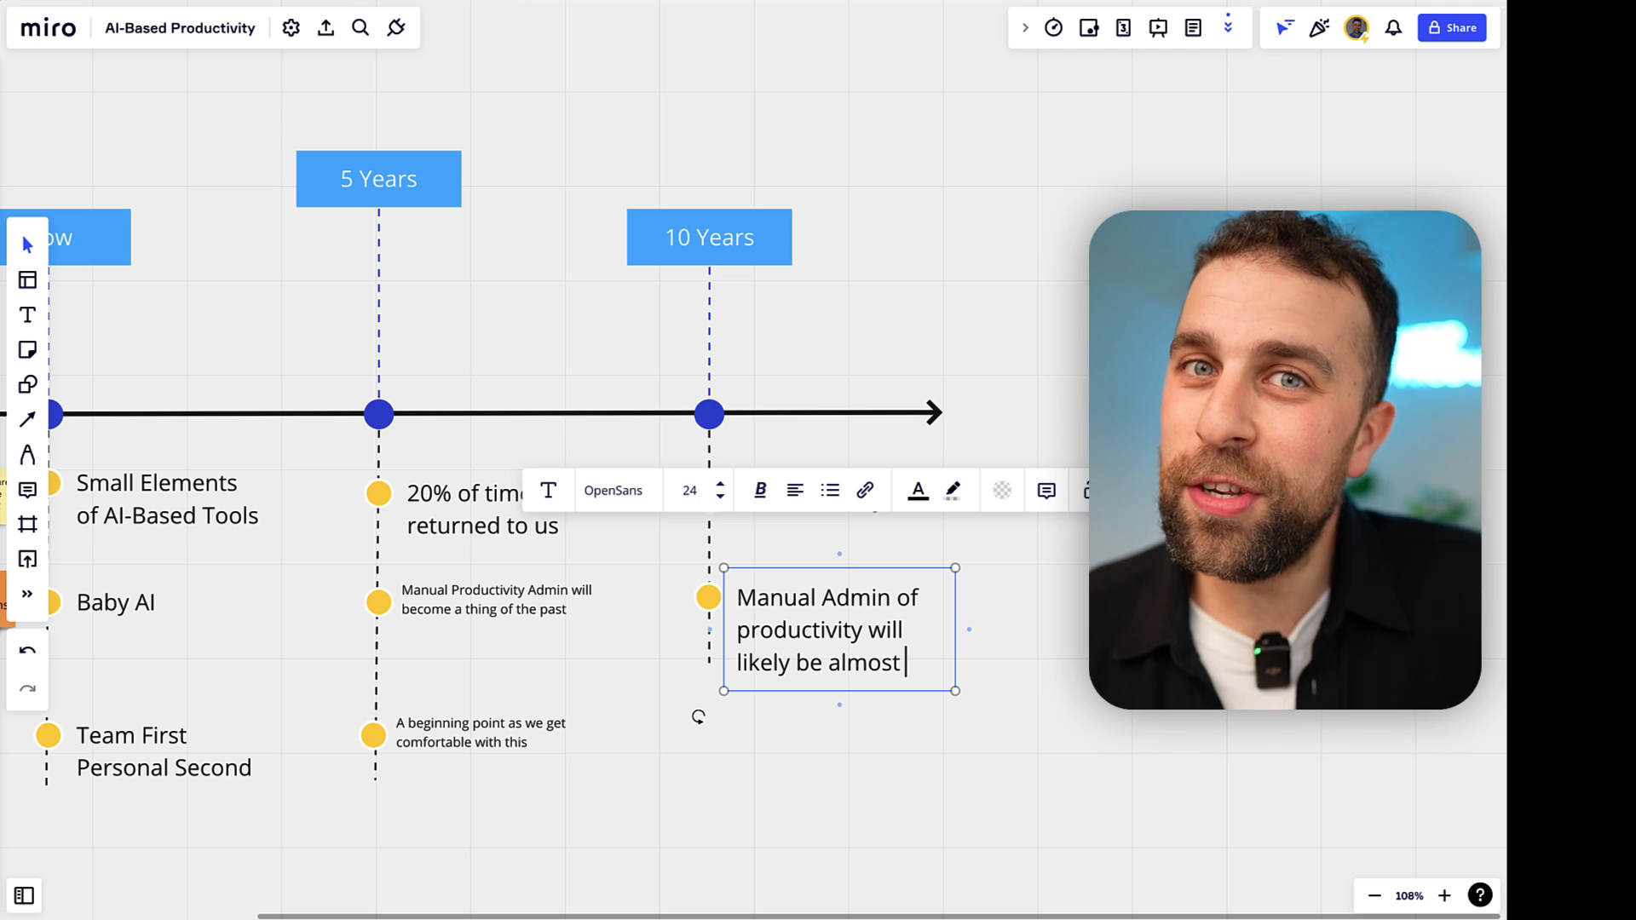
{"action": "type", "text": "unneces"}
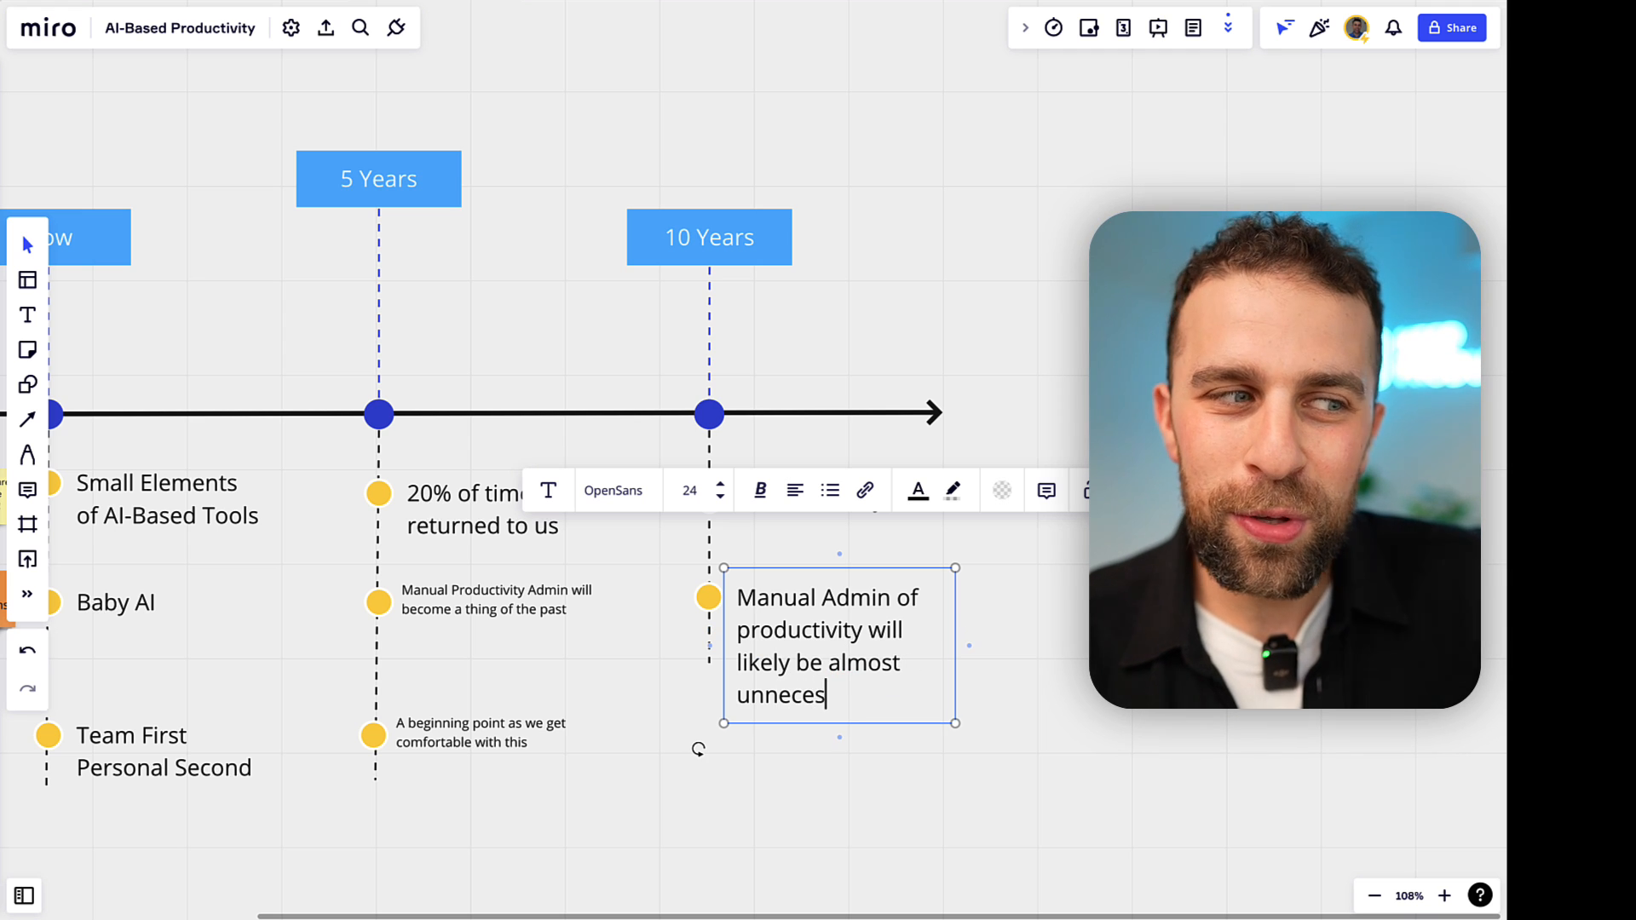
{"action": "type", "text": "sary"}
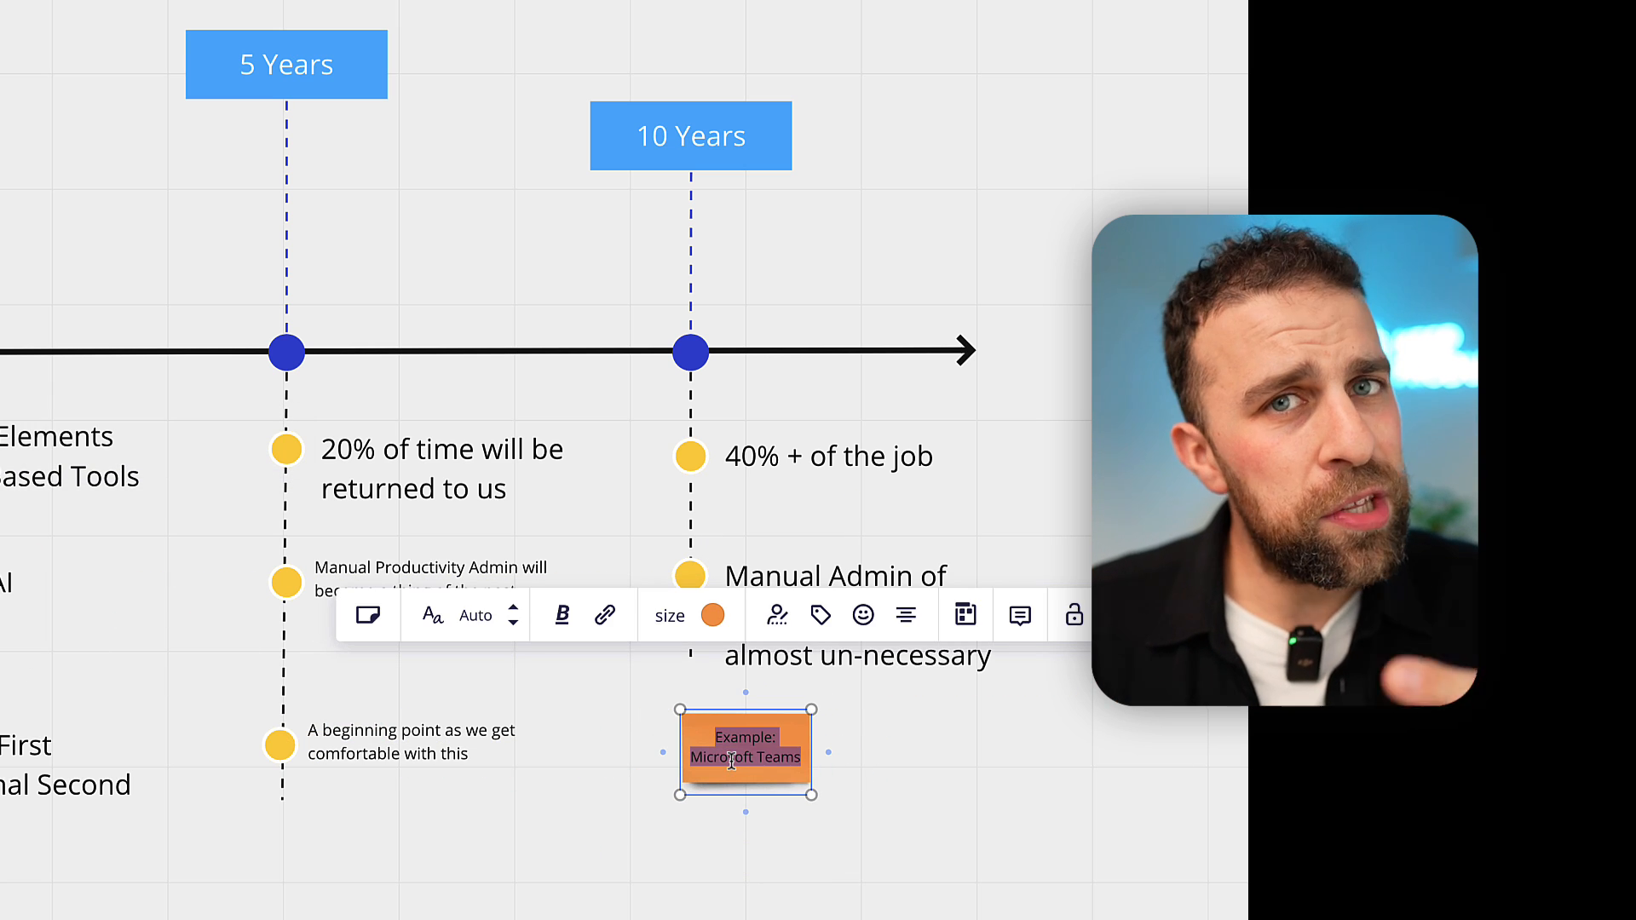
- Rewrite the copied orange note under 10 Years to read 'Example: Day Planner'
{"action": "type", "text": "Example:"}
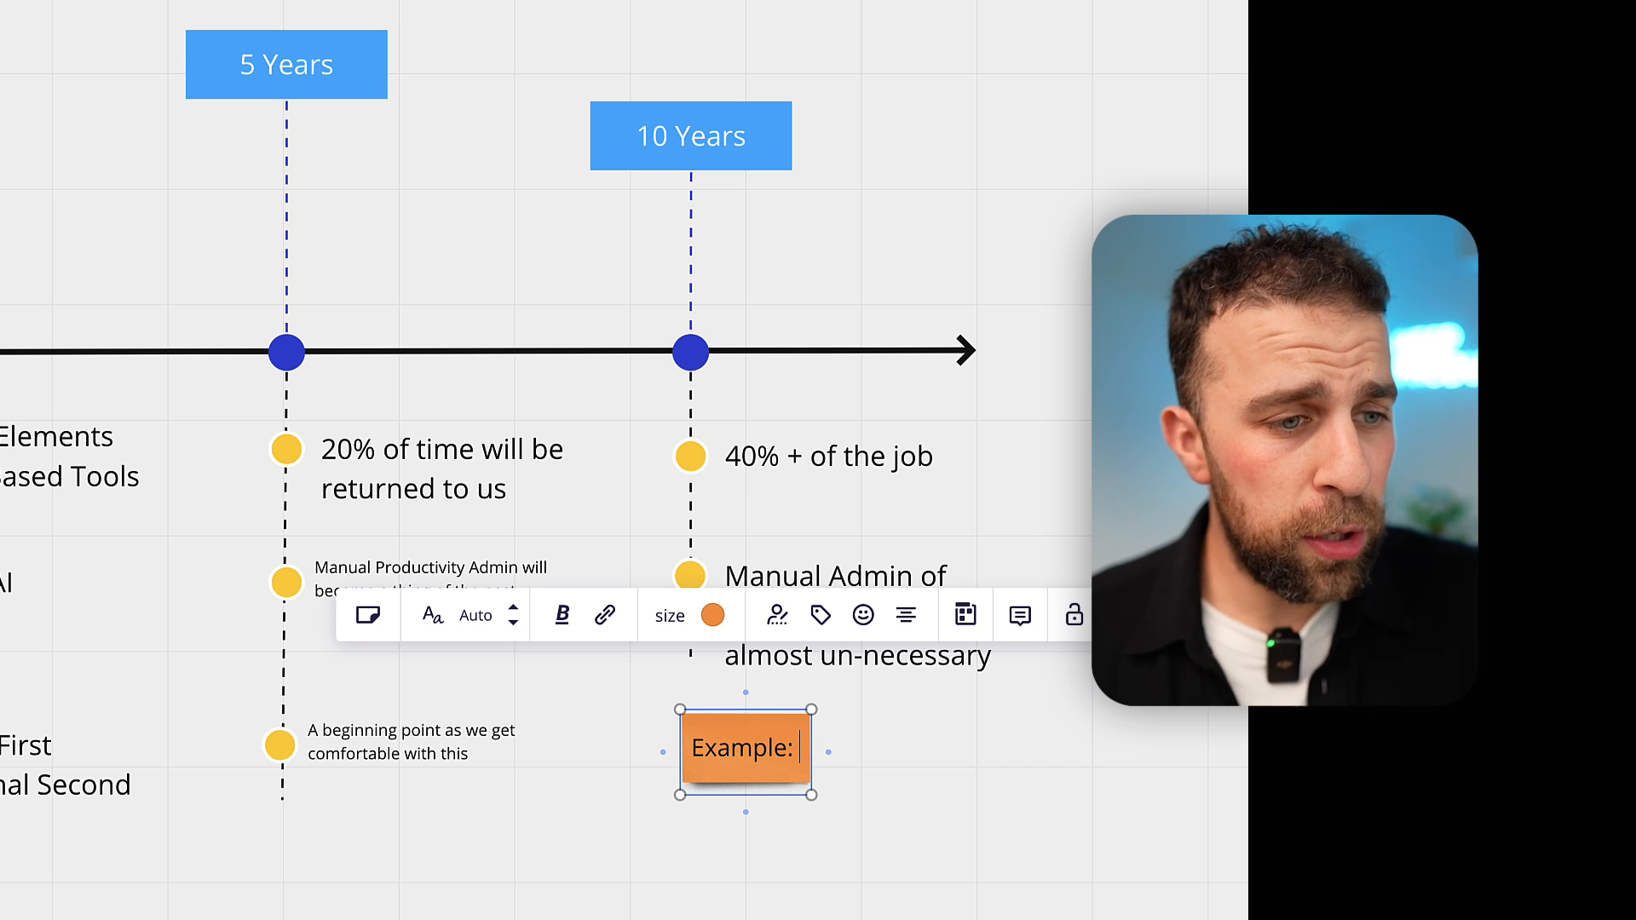
{"action": "type", "text": "To-Do List"}
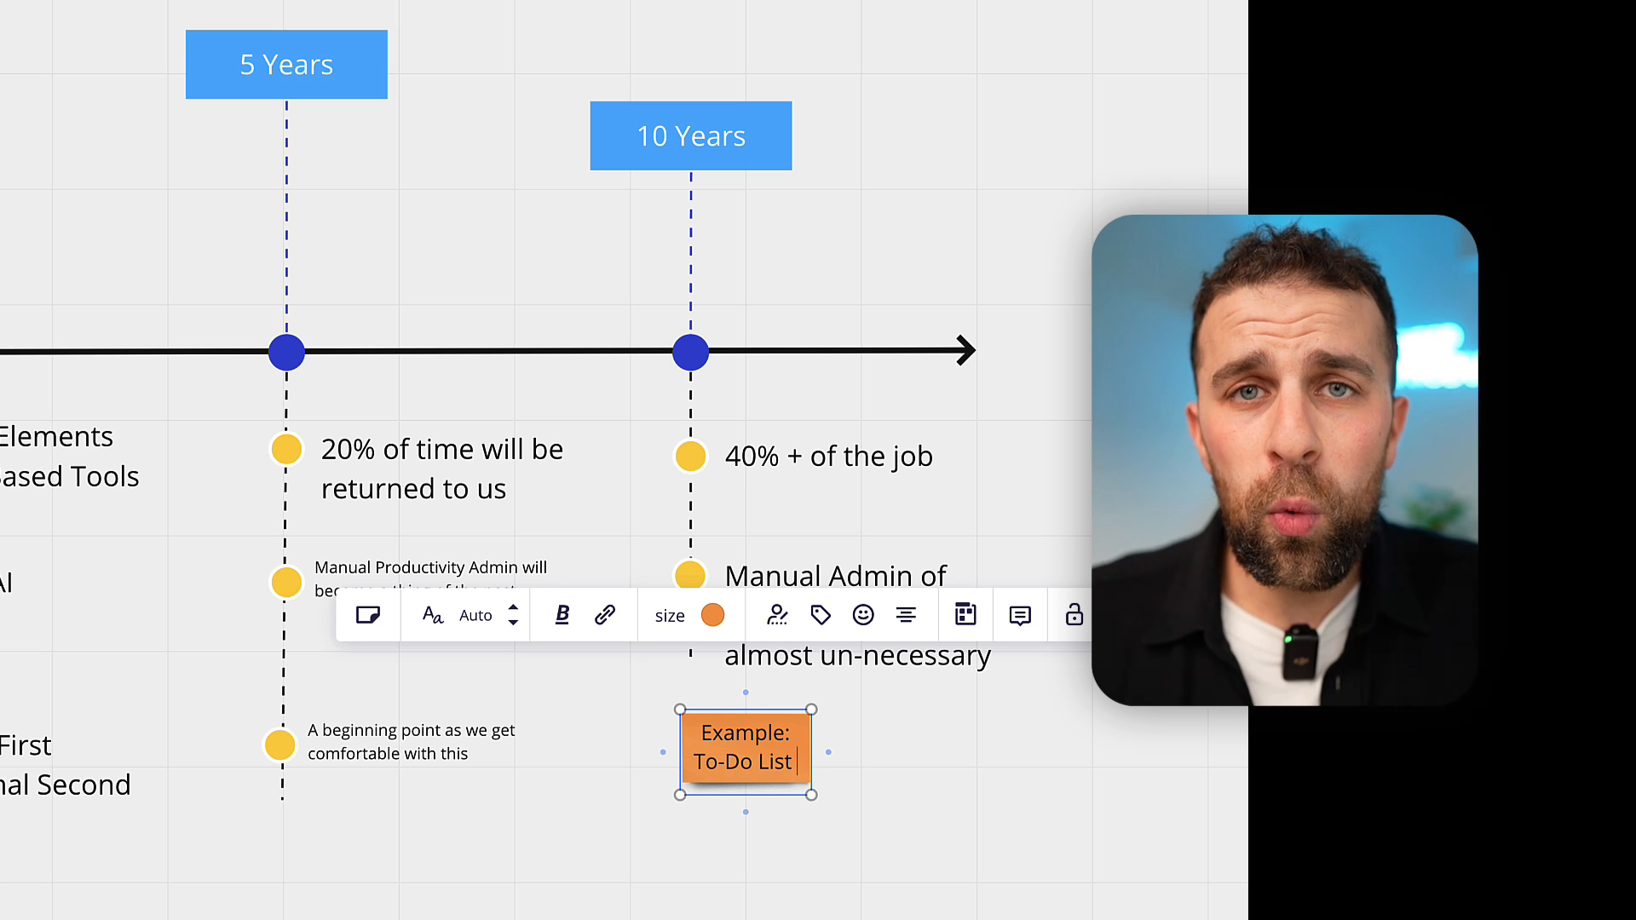
{"action": "type", "text": "Management"}
{"action": "type", "text": "Example:"}
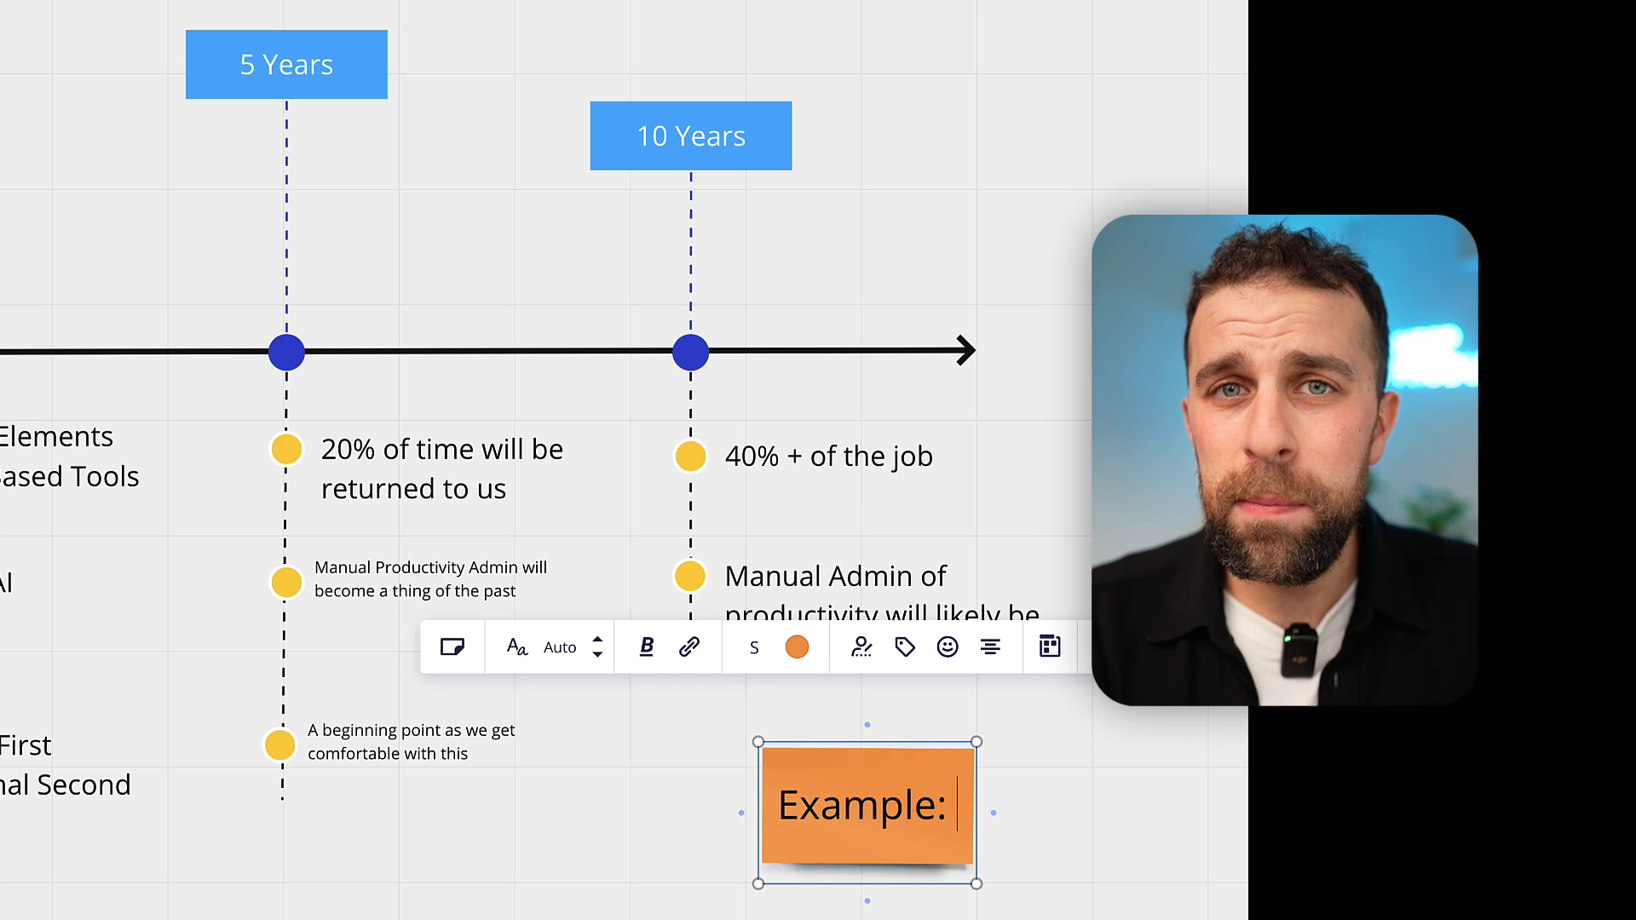
{"action": "type", "text": "Dau"}
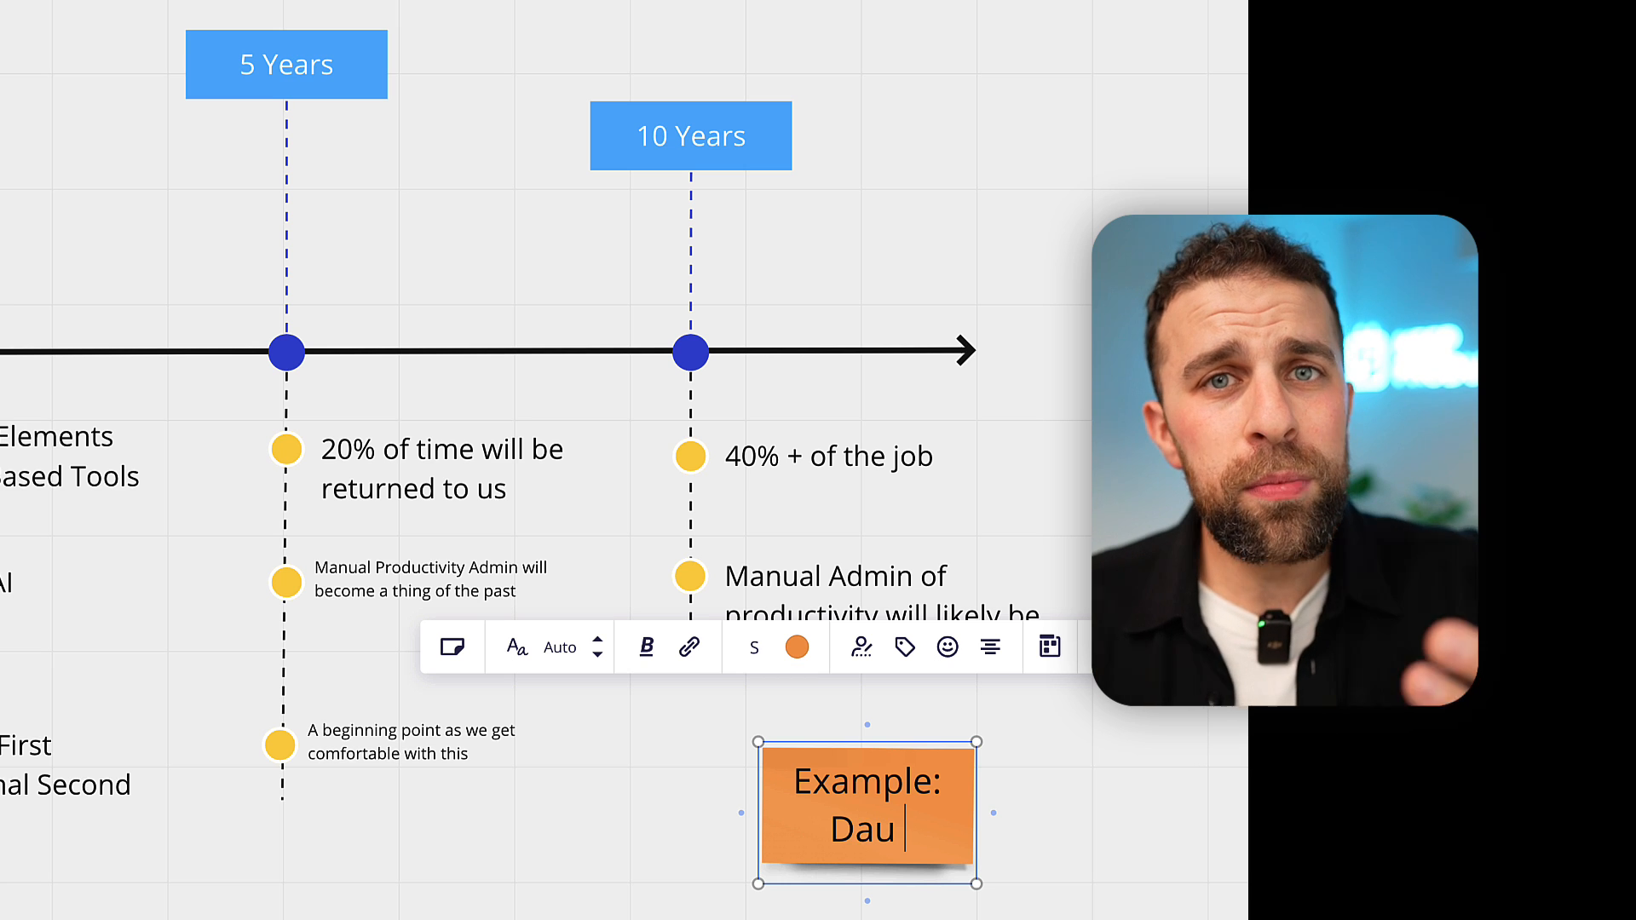
{"action": "type", "text": "y"}
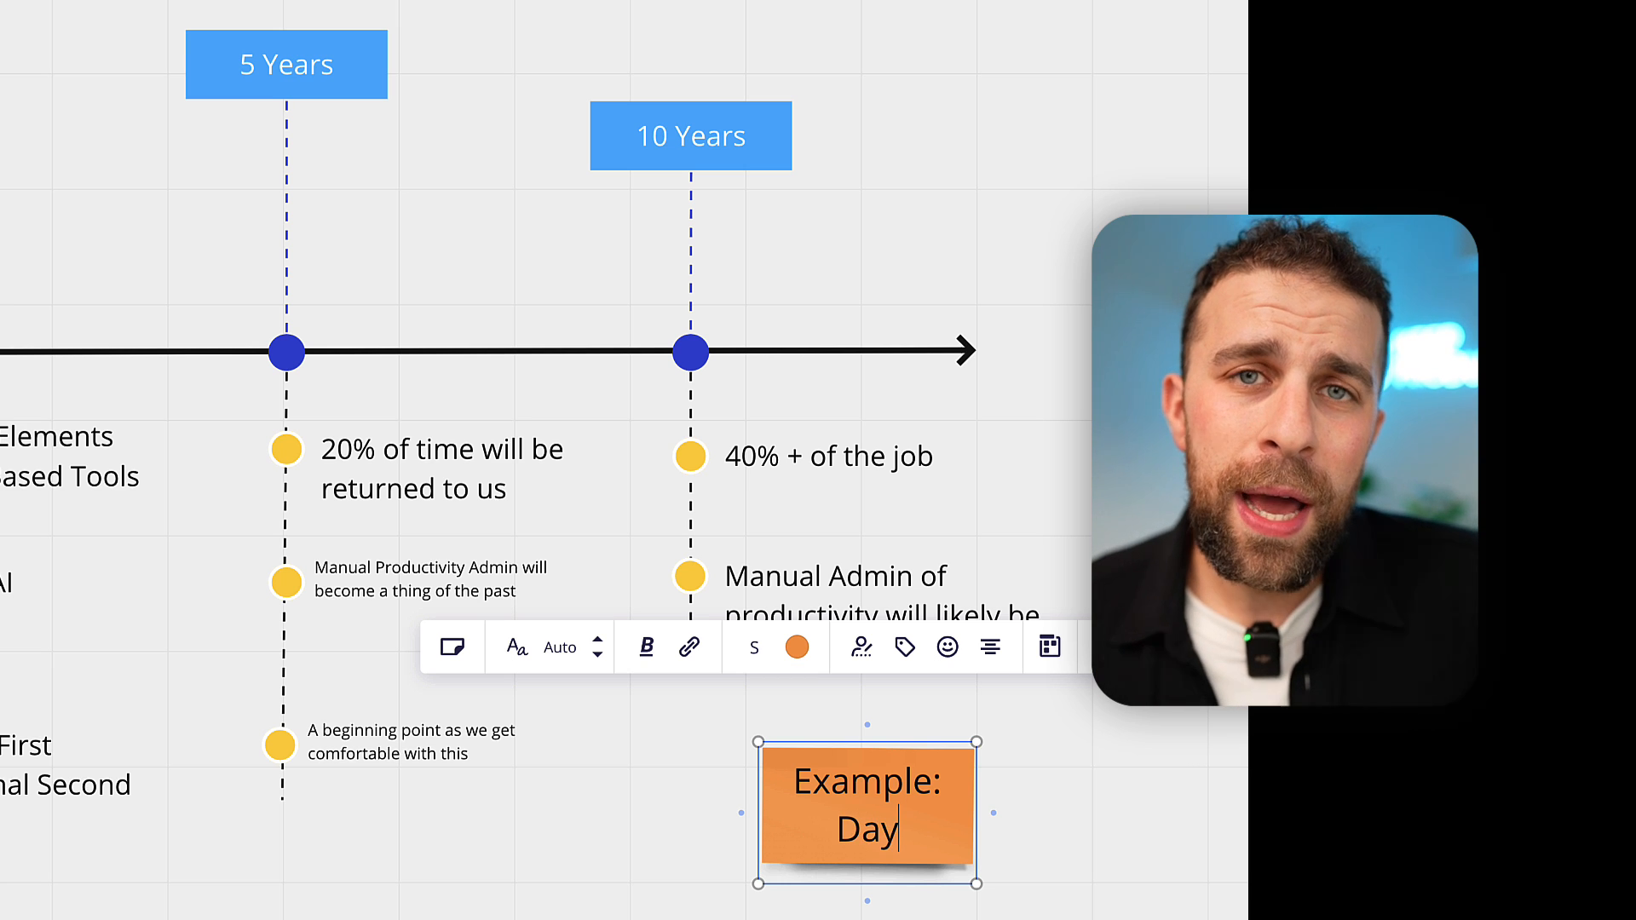
{"action": "type", "text": "Plann"}
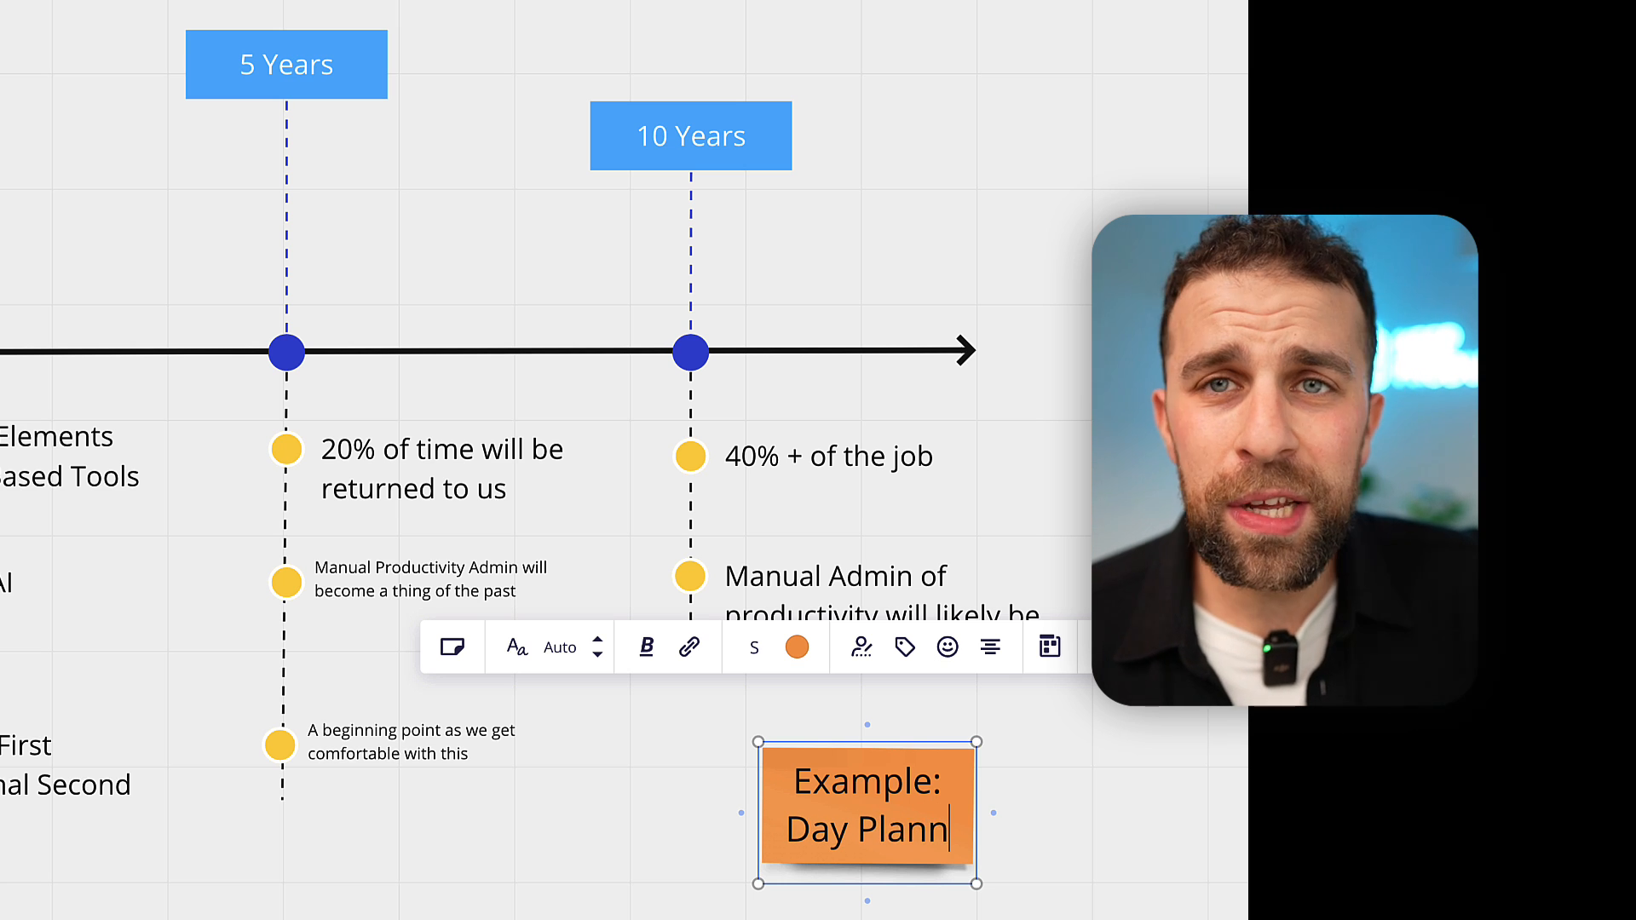
{"action": "type", "text": "er"}
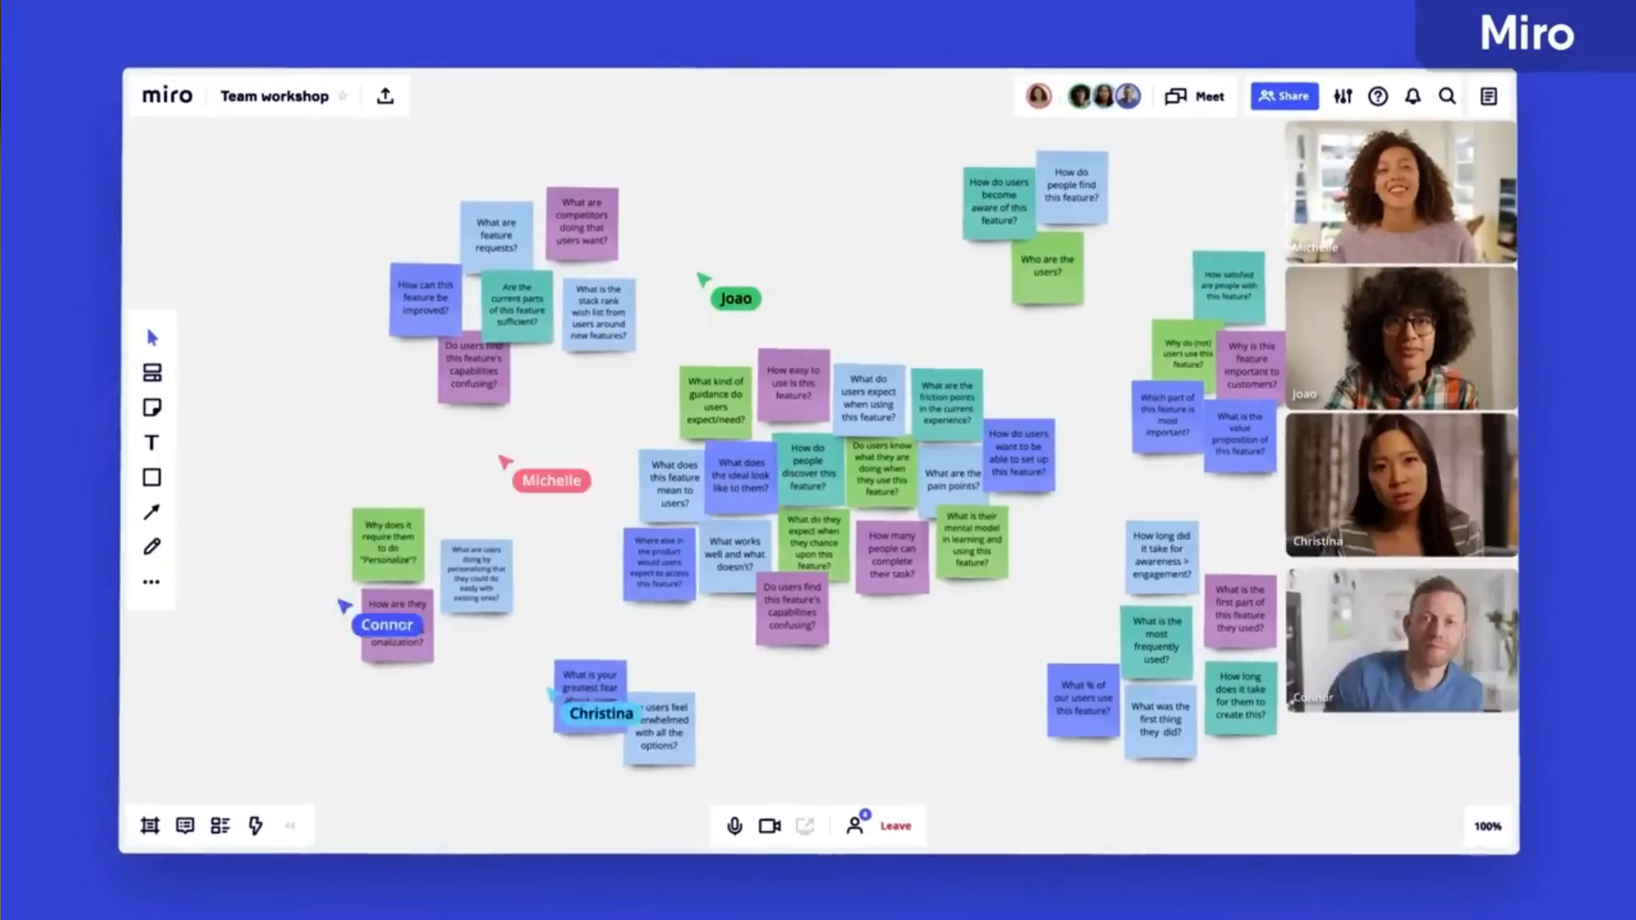
- Bring up the Team workshop board's Share dialog showing link access as Can edit
{"action": "left_click", "coordinate": [1283, 96]}
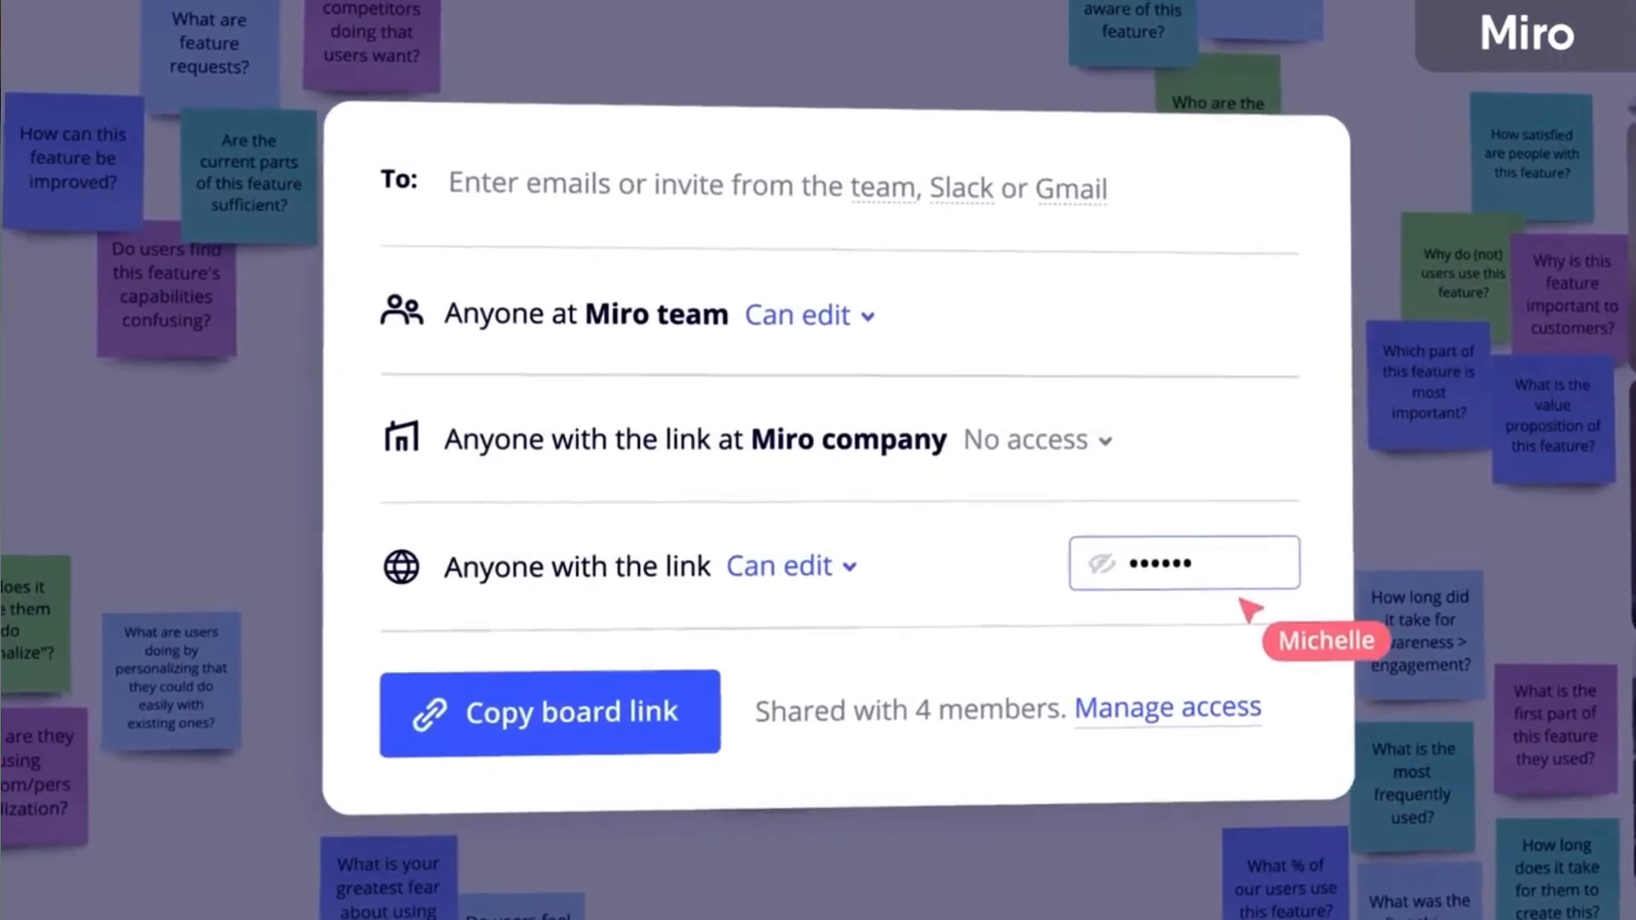